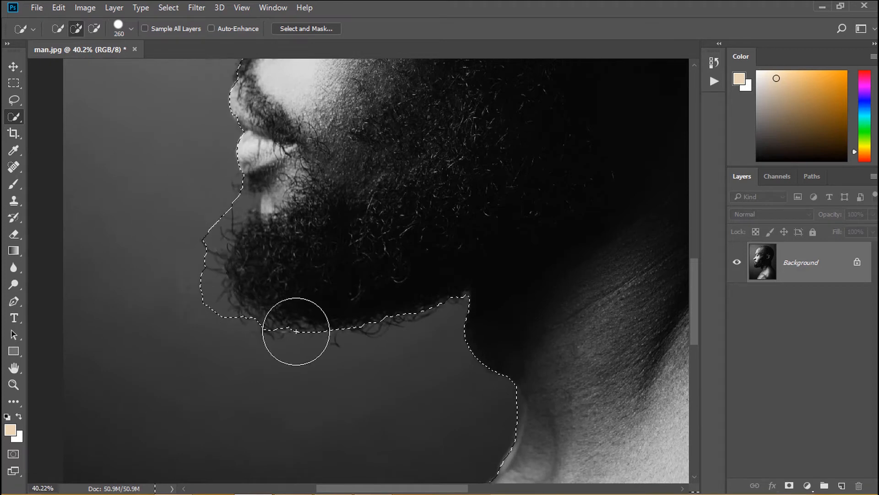
Add the beard's lower edge to the Quick Selection of the man's silhouette.
left_click_drag(296, 330, 414, 254)
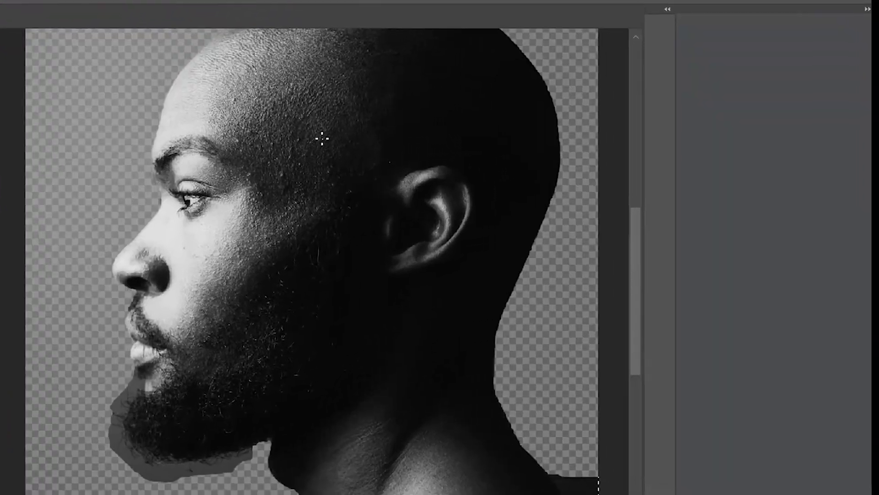
Preview in Overlay view and refine the beard's lower edge with the Refine Edge Brush.
left_click(642, 63)
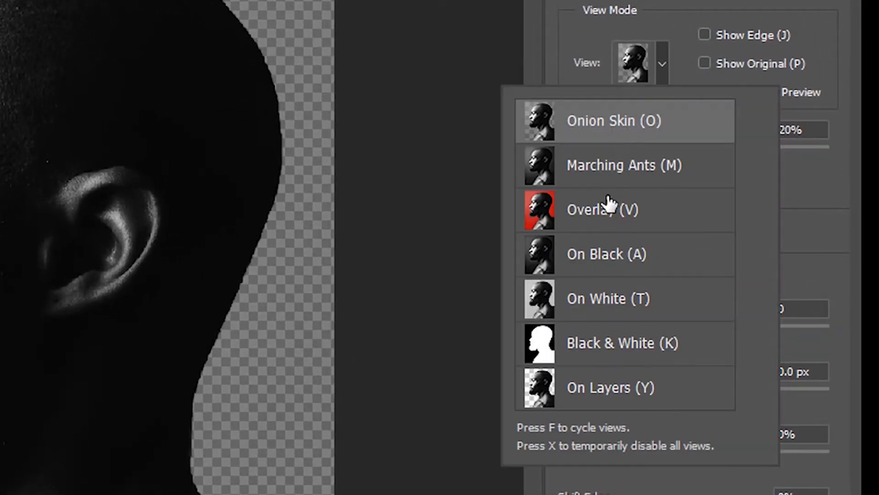
left_click(603, 209)
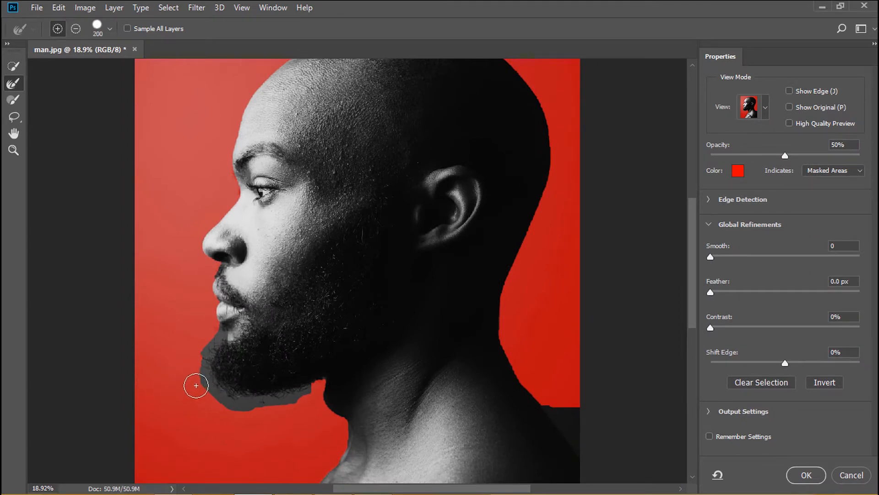
left_click_drag(197, 385, 275, 413)
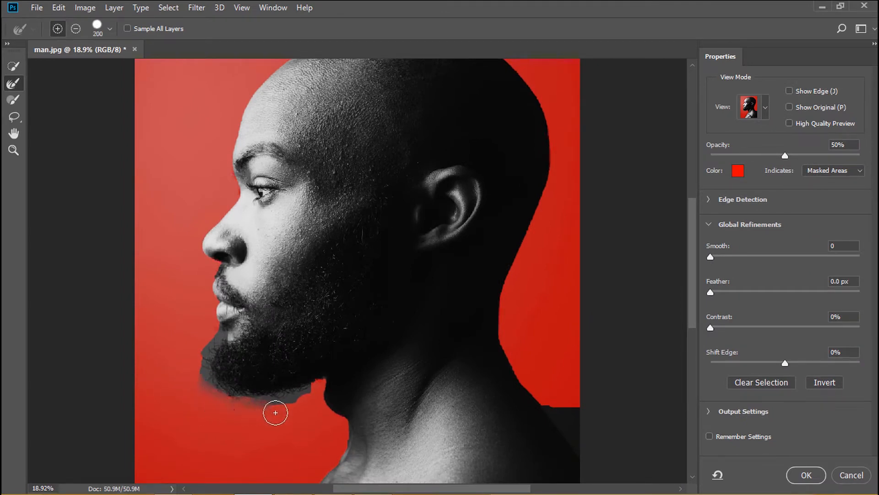
left_click_drag(275, 412, 260, 409)
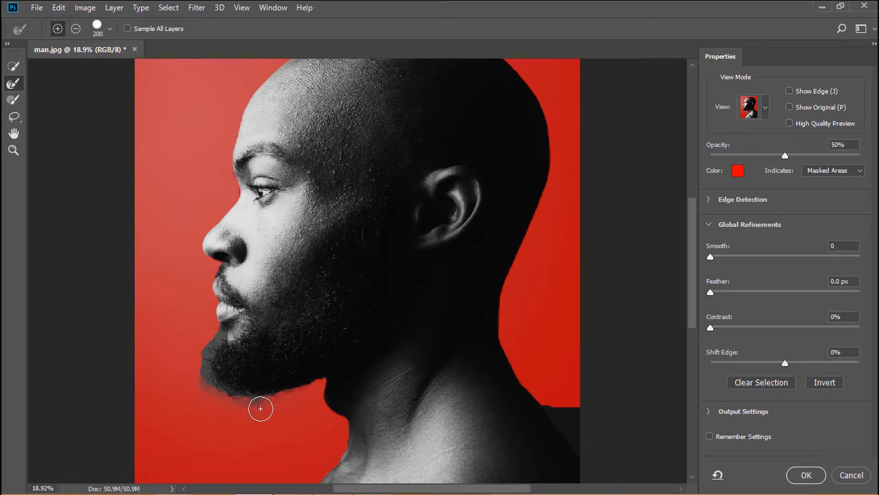
left_click_drag(260, 408, 202, 354)
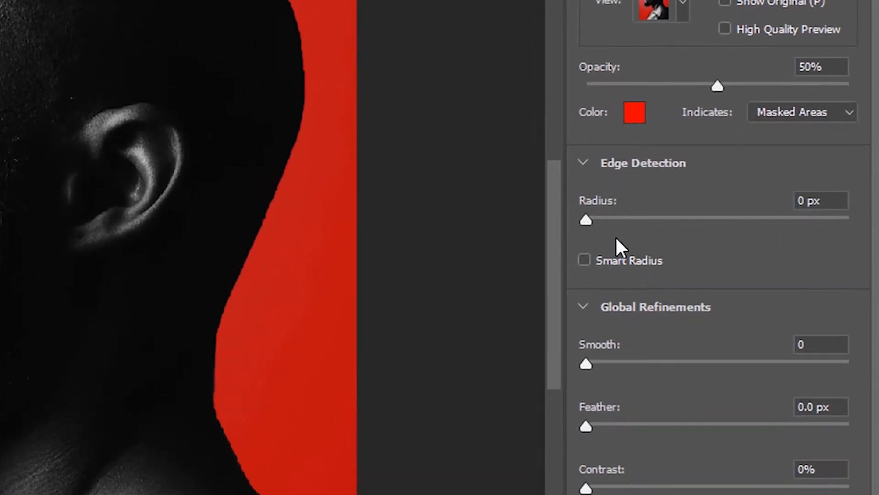
Increase the edge radius and output the refined selection as a layer mask.
left_click_drag(585, 220, 698, 220)
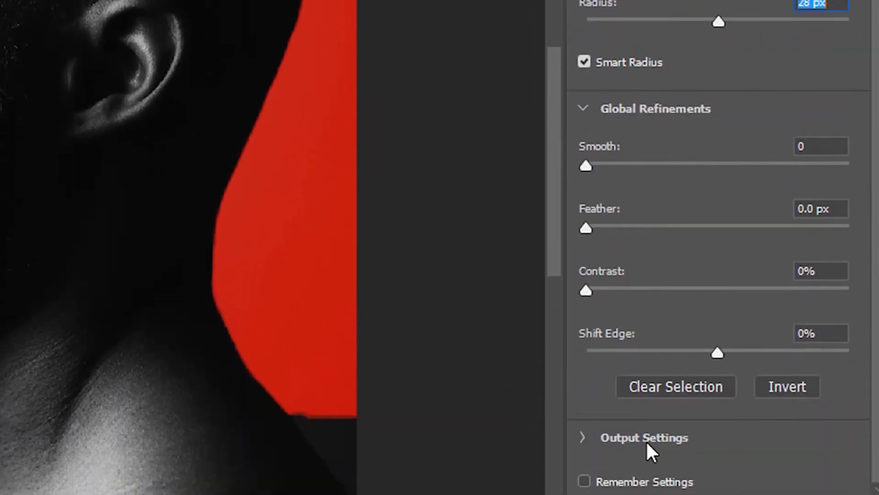
left_click(644, 436)
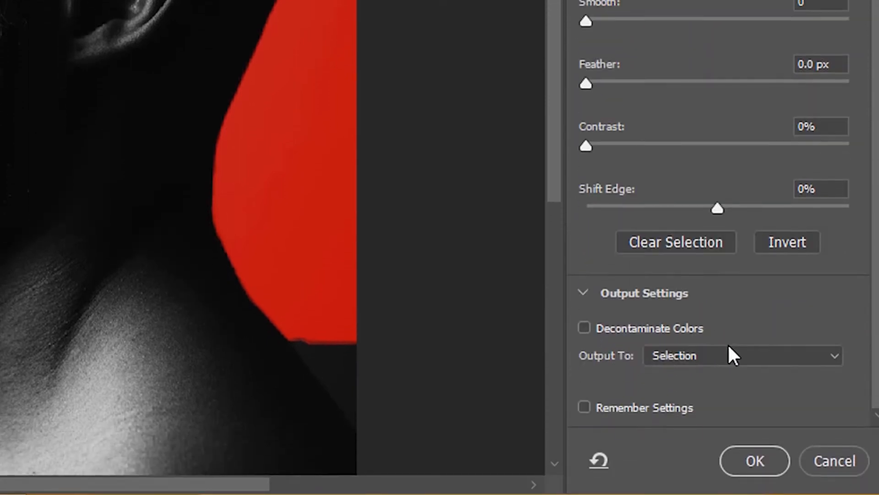
left_click(741, 355)
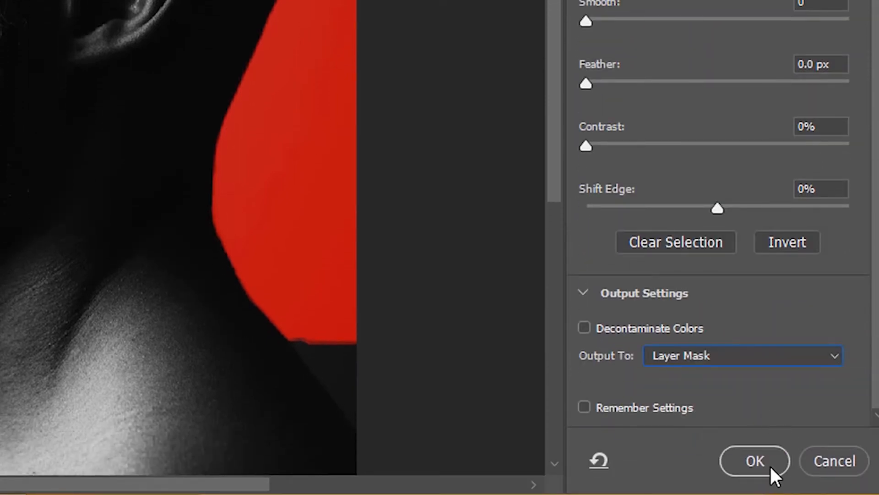
left_click(755, 460)
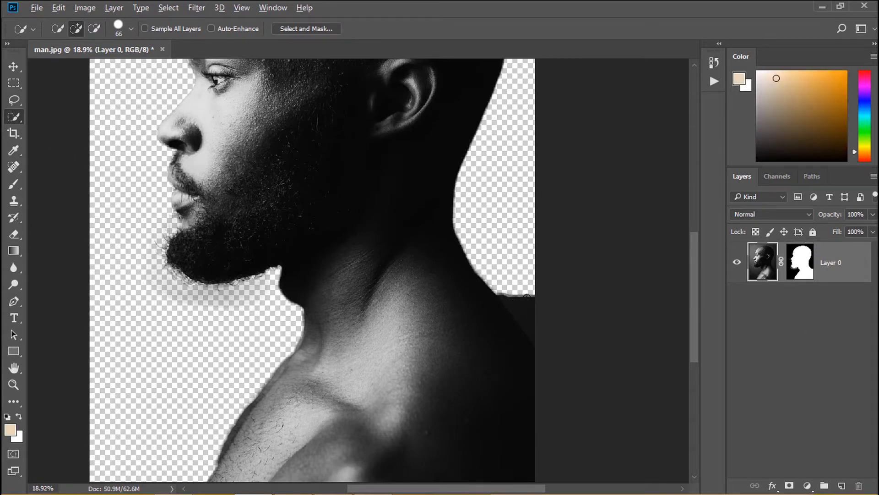
Quick-select the leftover dark patch behind the man's neck.
left_click_drag(524, 295, 507, 323)
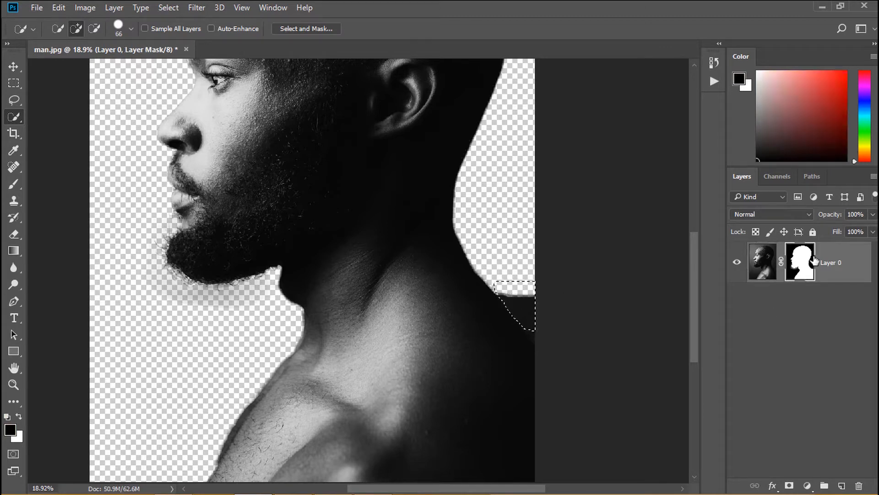
mouse_move(800, 261)
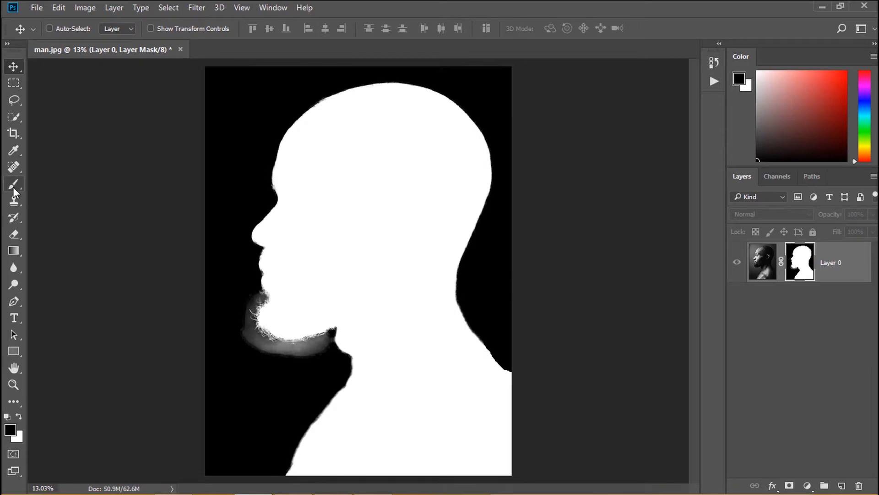
Set the Brush to Color Burn mode with 10% opacity and about 9% flow.
left_click(13, 184)
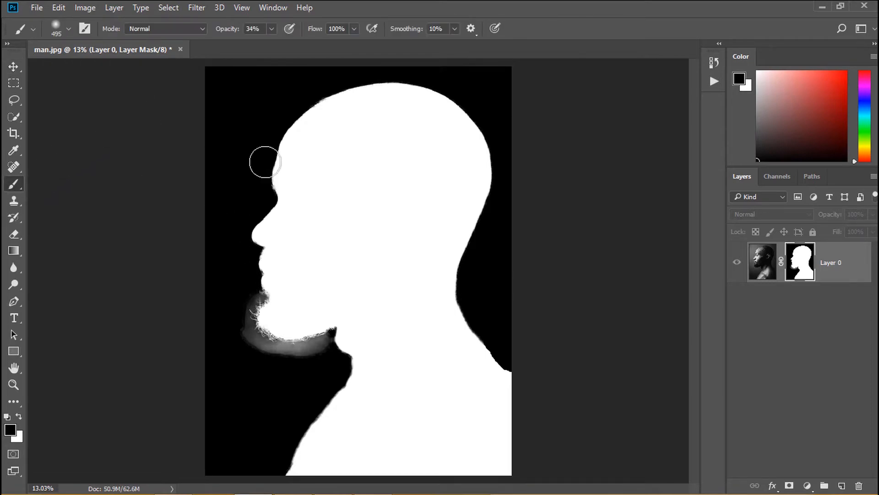
left_click(166, 28)
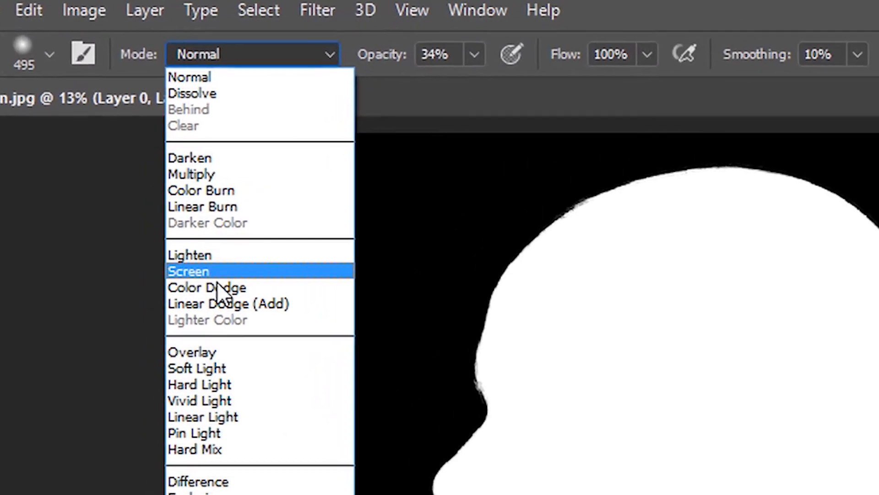
left_click(201, 190)
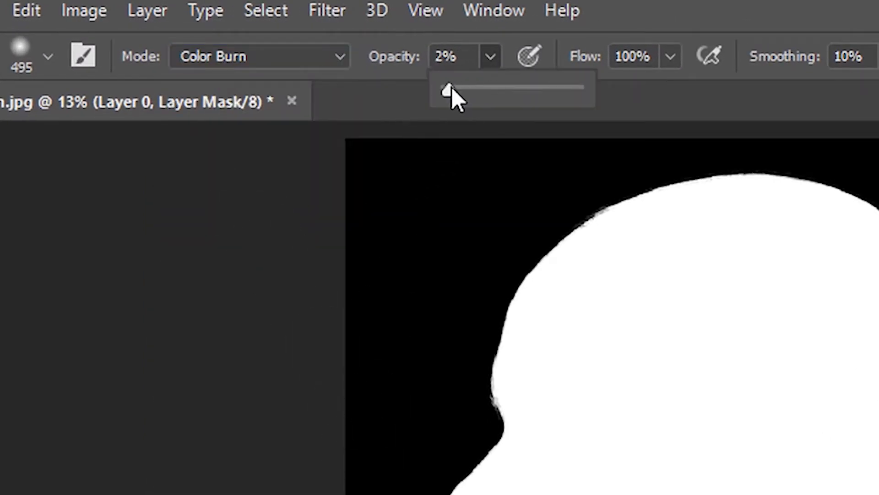
left_click_drag(448, 90, 459, 90)
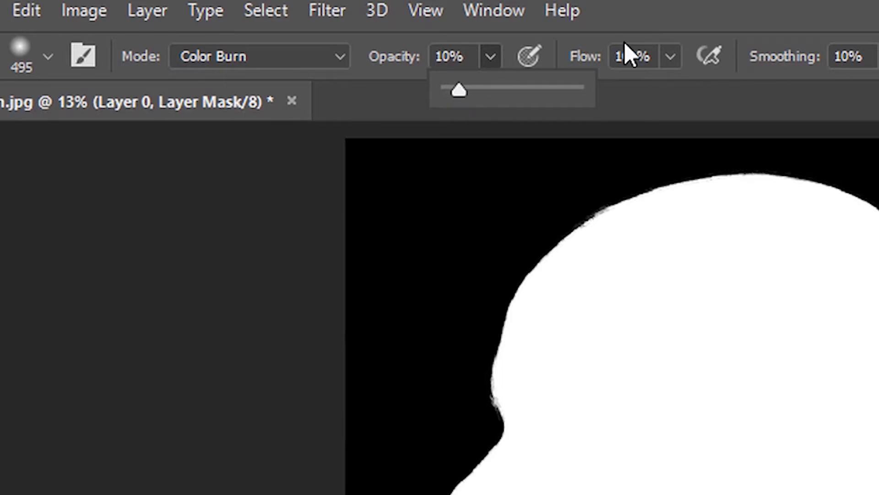
left_click_drag(459, 90, 521, 84)
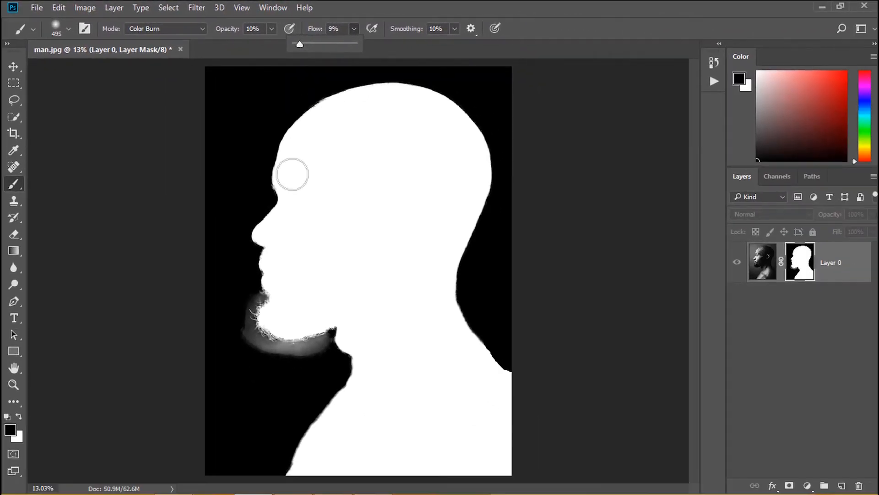
Paint the grey haze out from under the beard and chin, then exit mask view.
left_click_drag(291, 174, 247, 340)
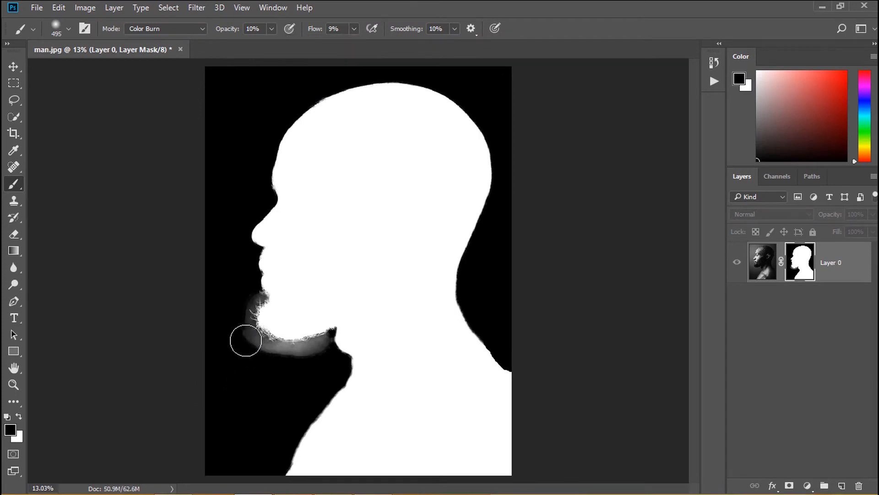
left_click_drag(245, 341, 271, 345)
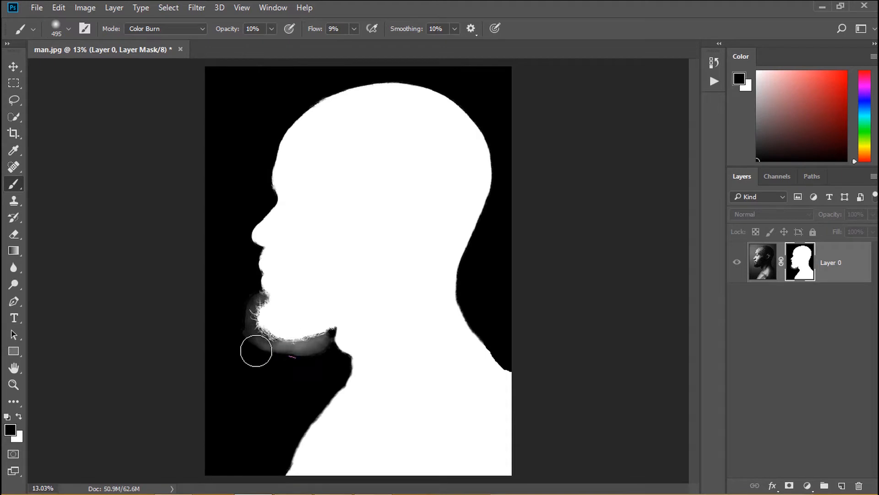
left_click_drag(256, 352, 297, 352)
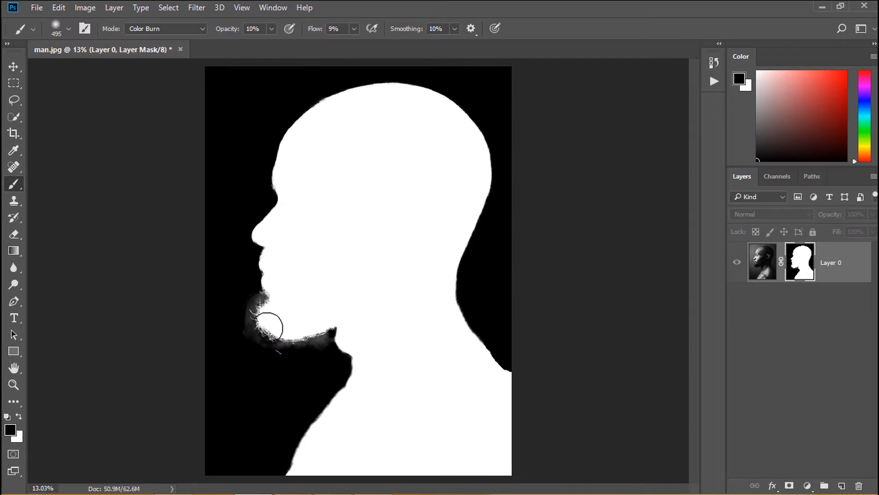
left_click_drag(268, 327, 318, 335)
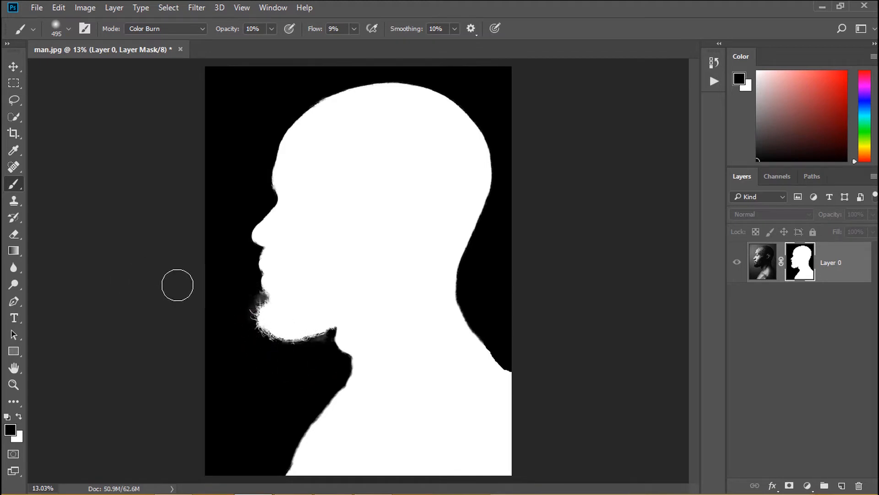
left_click(13, 66)
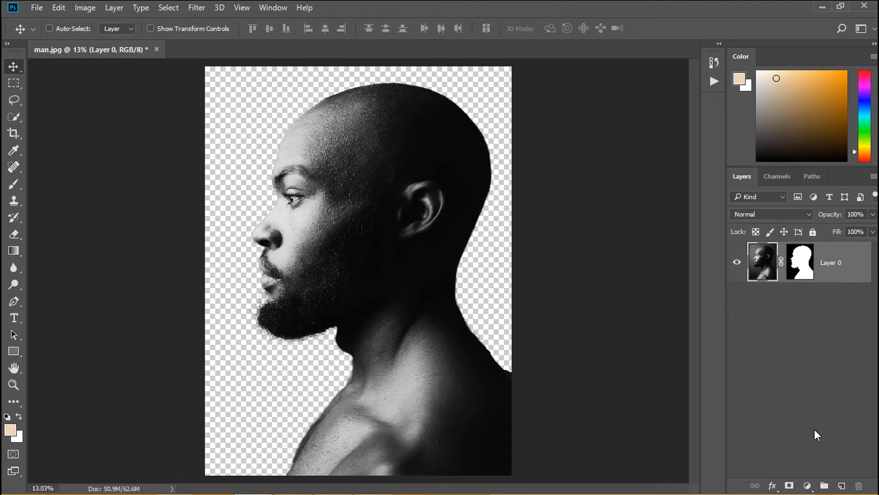
Add a reversed black-to-white radial Gradient fill layer as the backdrop.
left_click(807, 485)
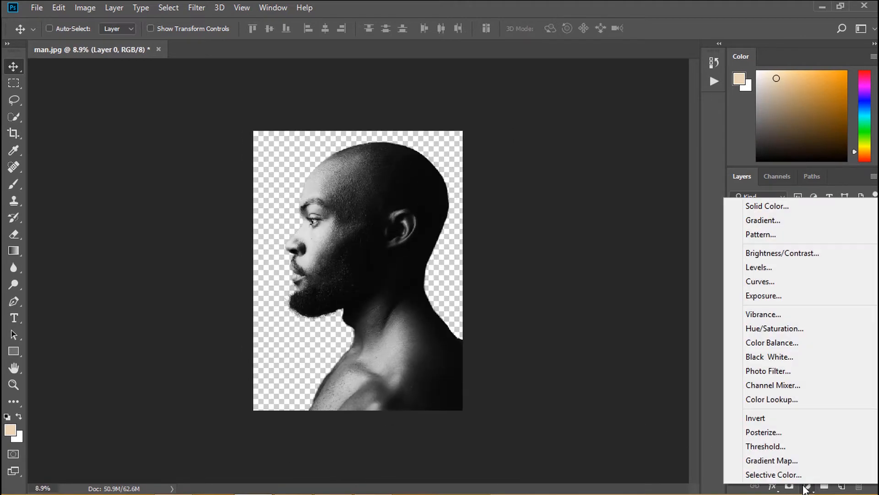
left_click(763, 220)
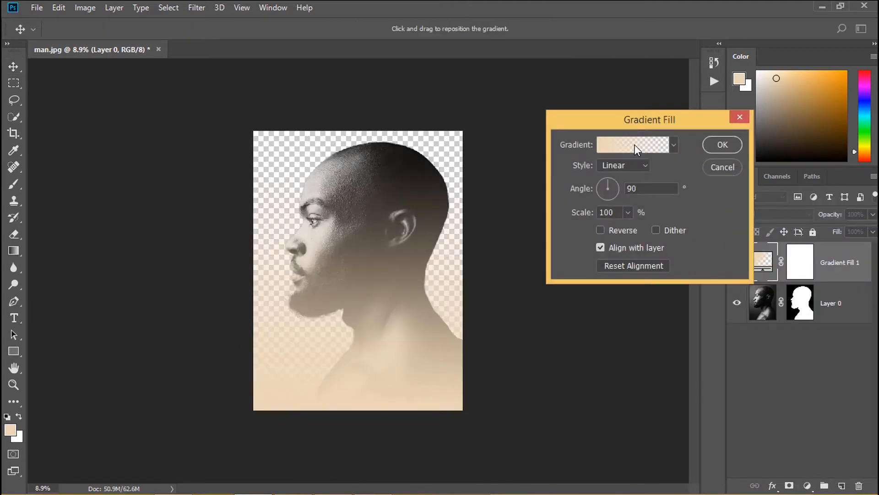
left_click(633, 144)
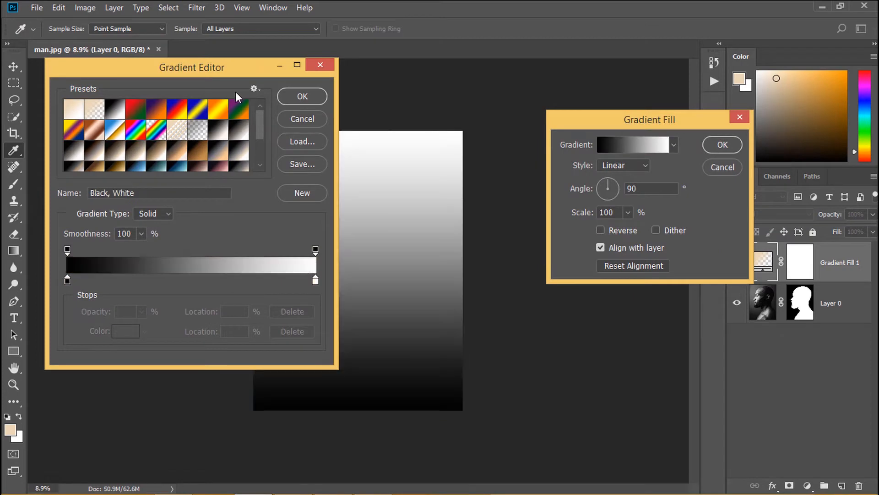
left_click(622, 165)
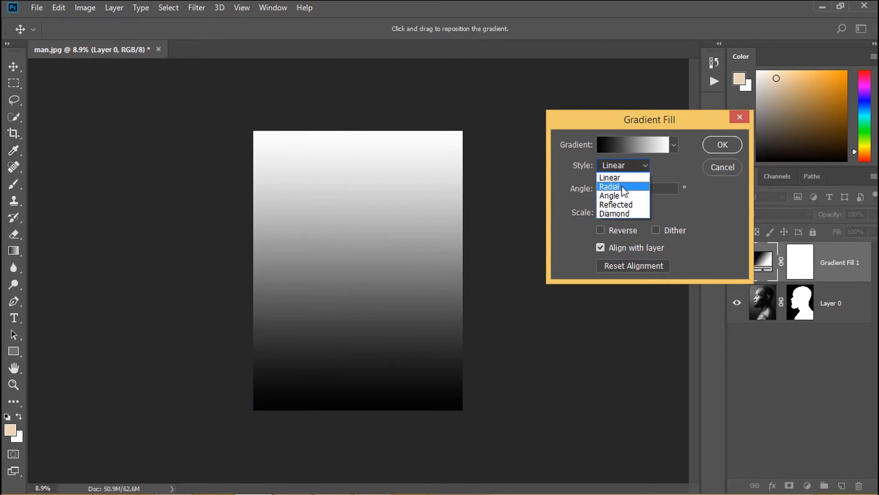
left_click(609, 186)
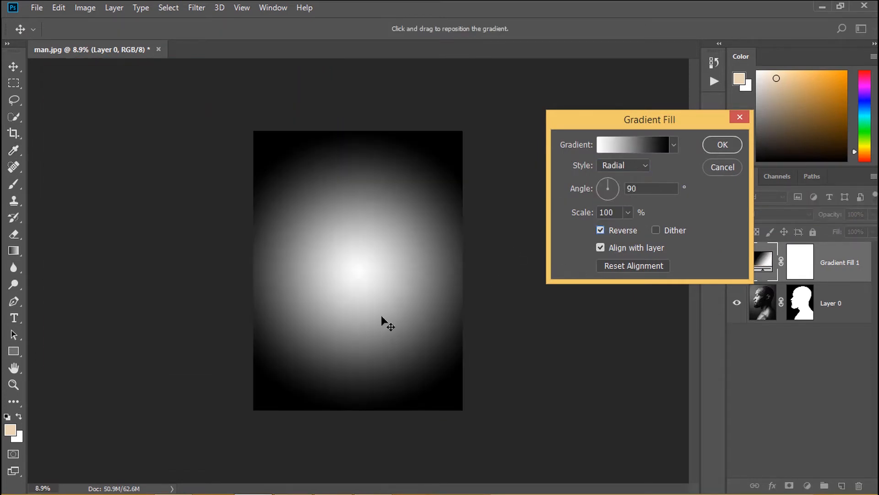
left_click(721, 145)
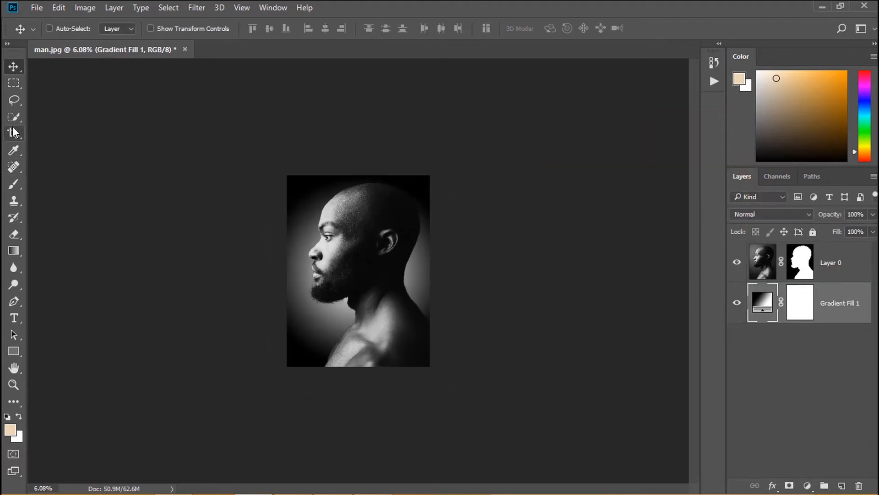
Crop to widen the canvas further to the left.
left_click(13, 133)
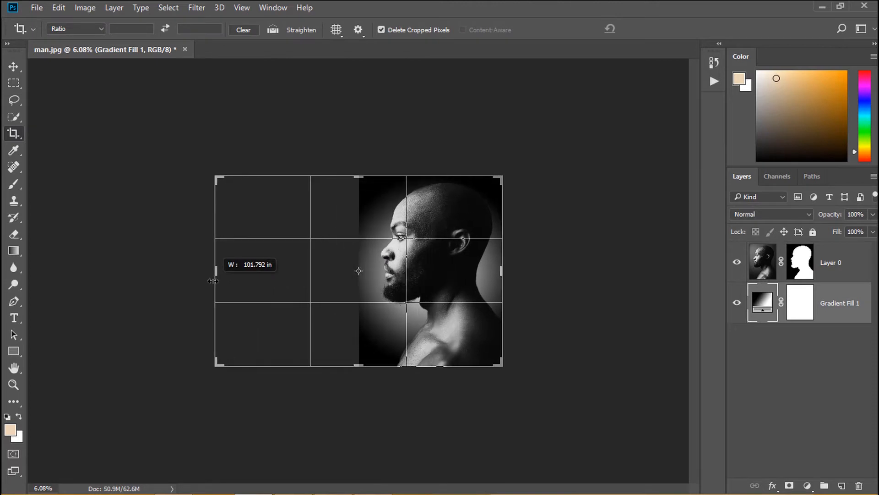
left_click_drag(213, 270, 225, 269)
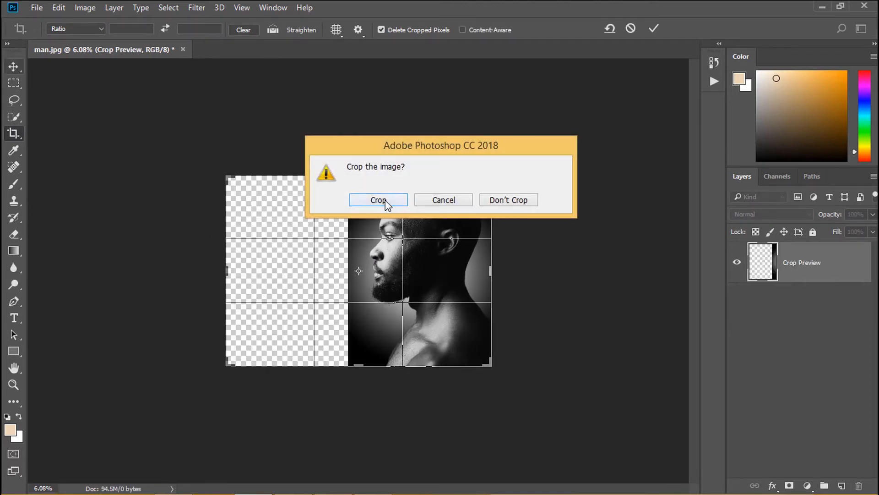
left_click(379, 200)
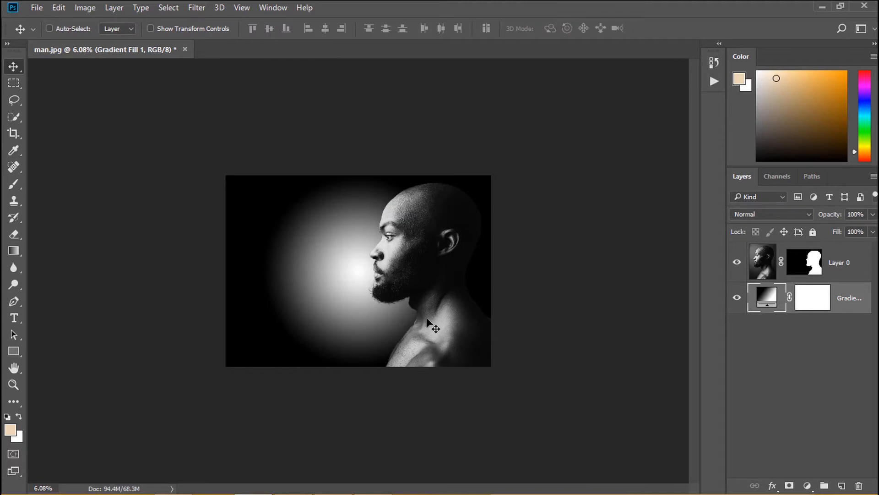
Rescale the gradient fill to 374 percent and confirm the settings.
double_click(767, 297)
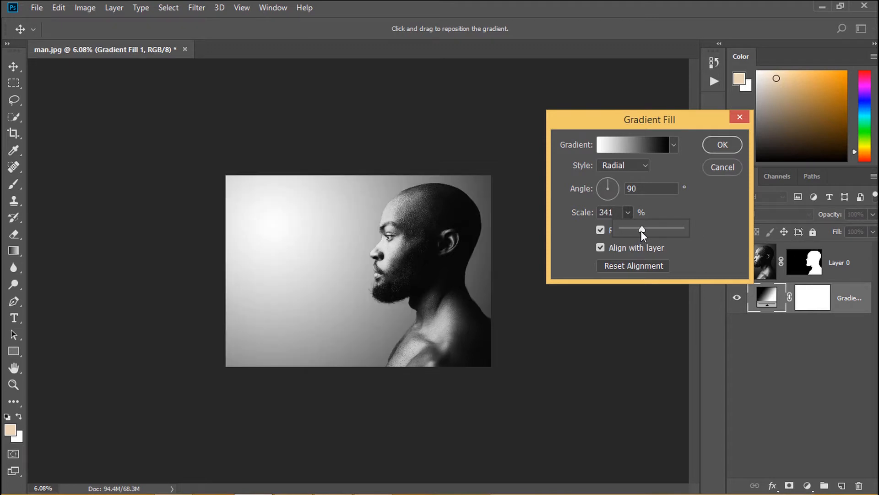
left_click_drag(643, 229, 638, 229)
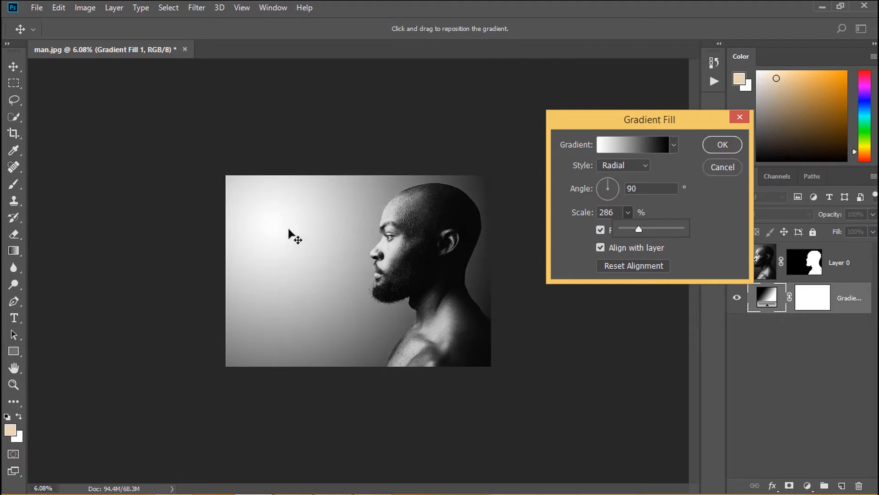
left_click(600, 230)
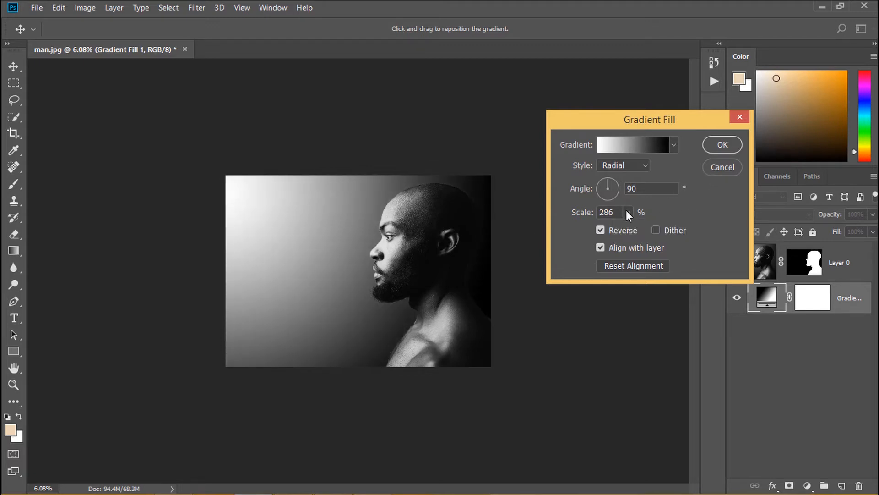
left_click(627, 212)
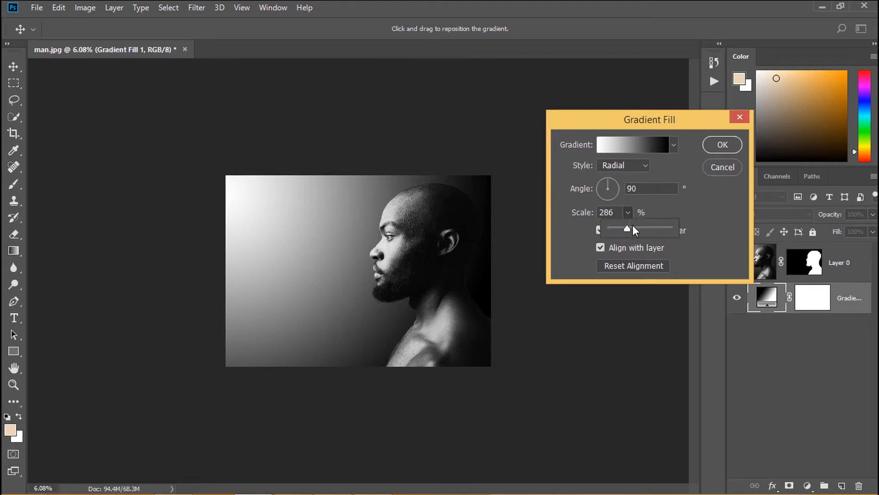
left_click_drag(627, 228, 632, 228)
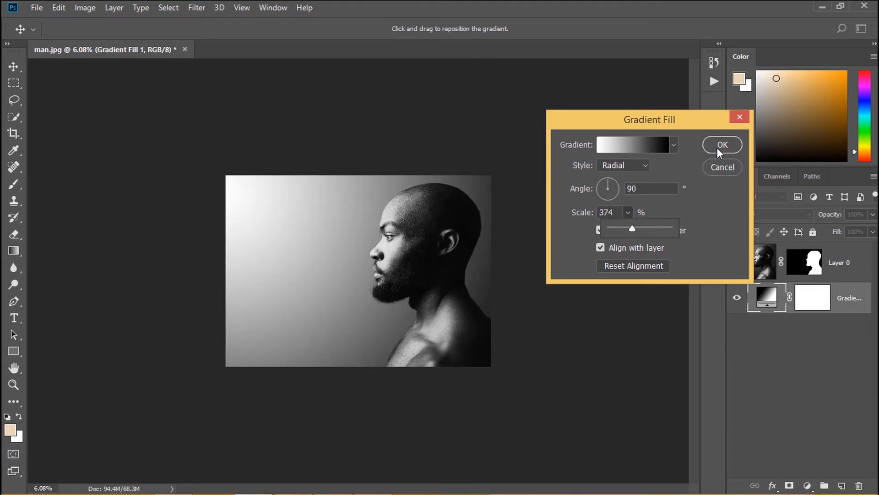
mouse_move(719, 160)
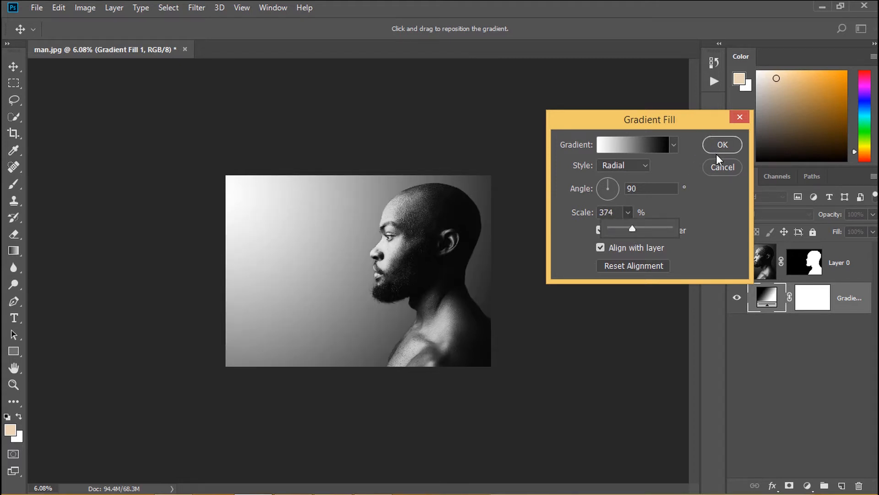
left_click(722, 144)
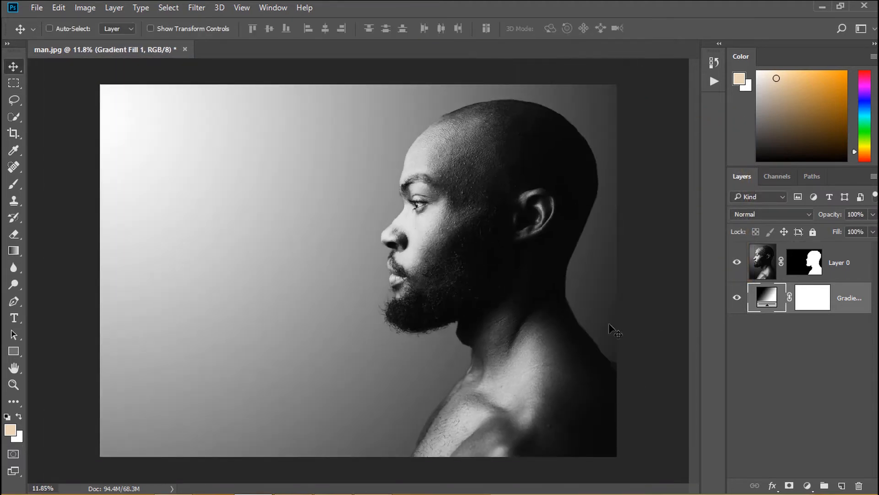
Bring the girl-by-window photo into the portrait and flip it horizontally.
left_click(761, 262)
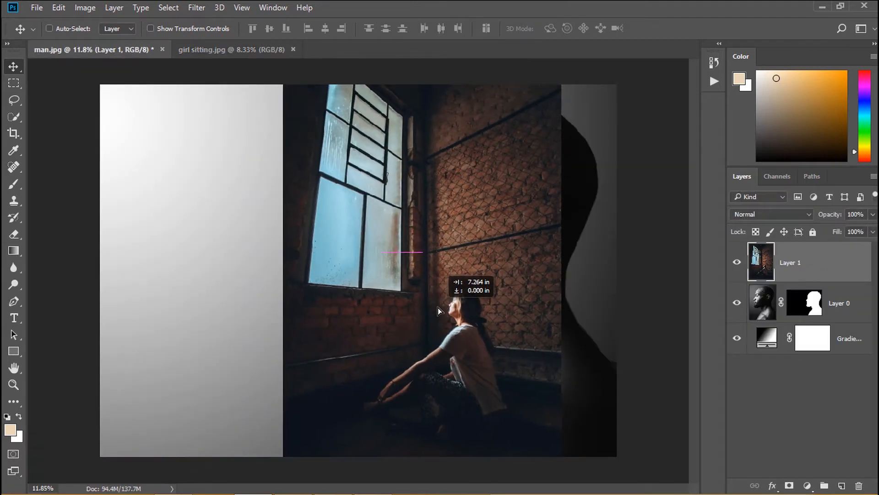
right_click(437, 310)
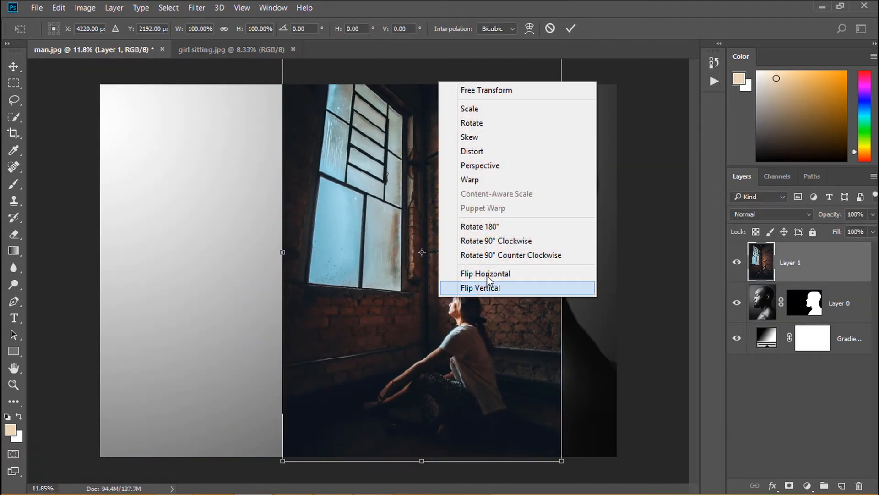
left_click(486, 273)
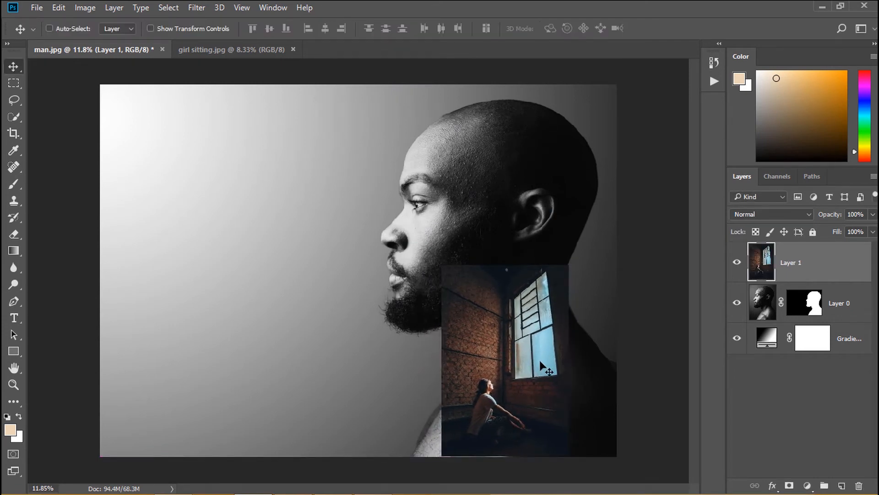
Set Layer 1 to Lighten, duplicate it at Normal blending, and mask the copy.
left_click(772, 214)
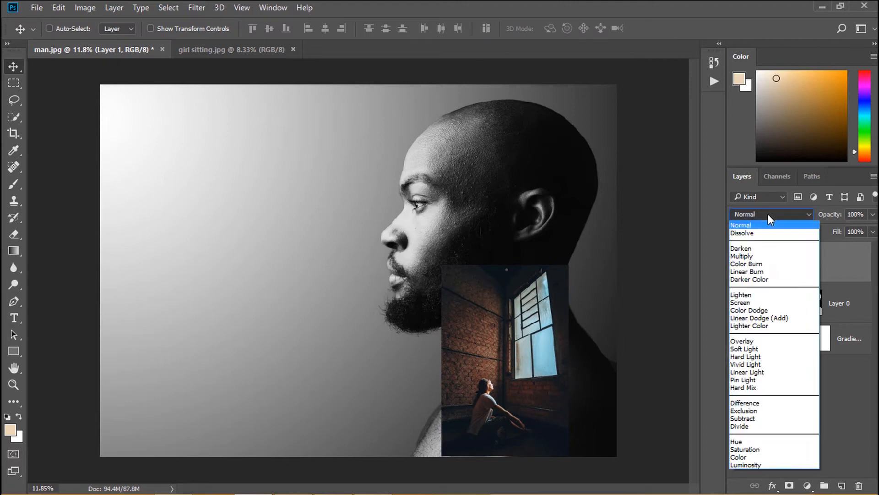
left_click(740, 295)
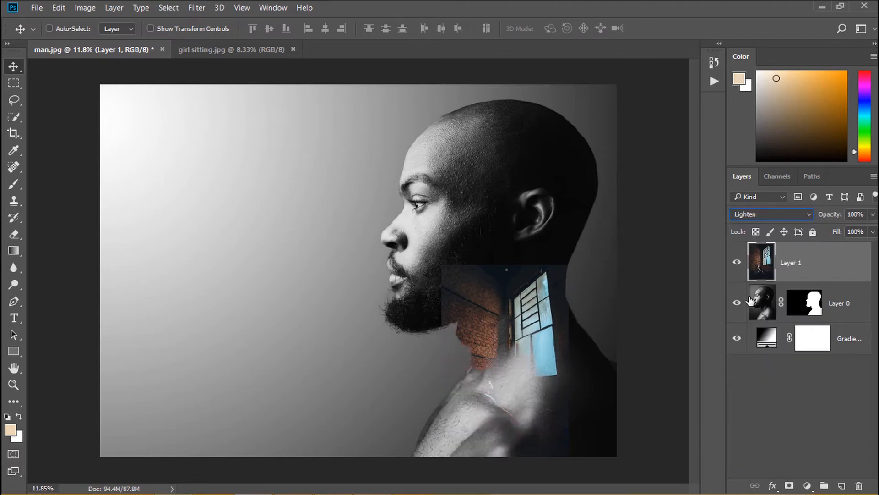
right_click(791, 262)
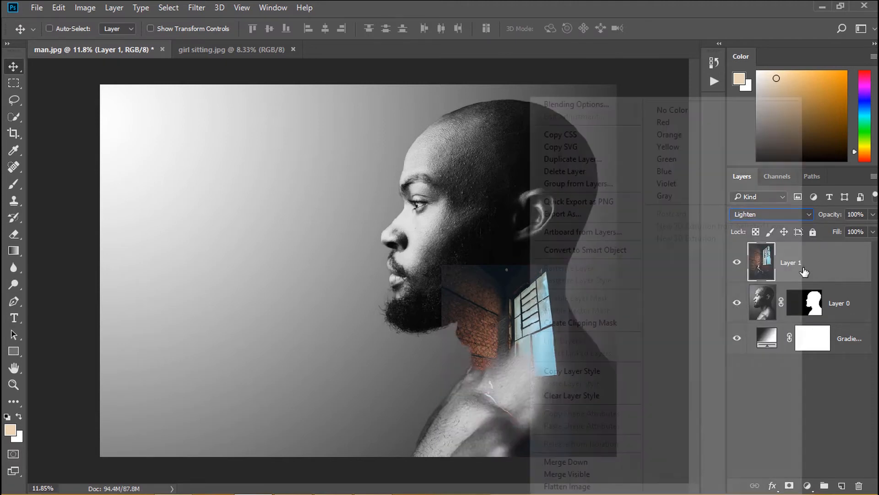
left_click(572, 159)
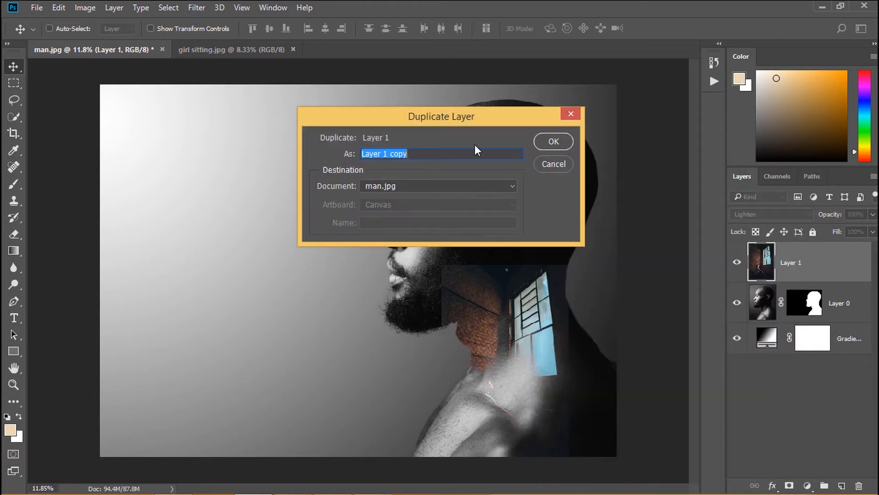
left_click(551, 141)
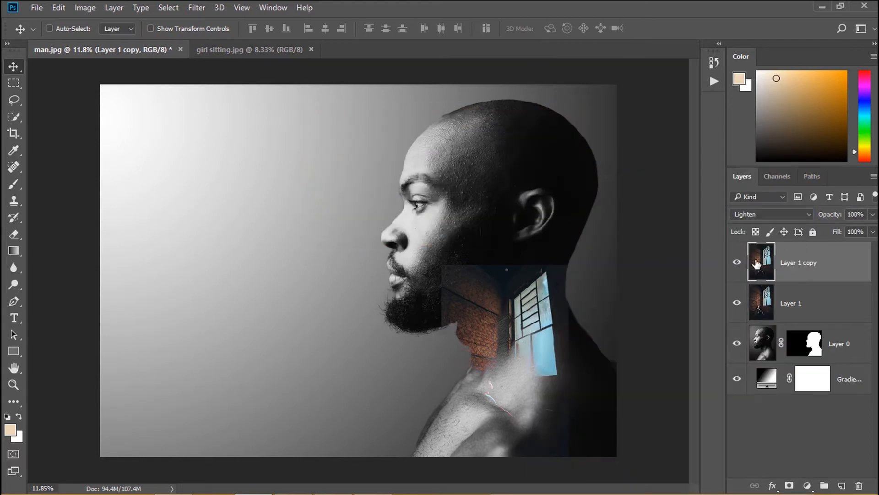
left_click(771, 214)
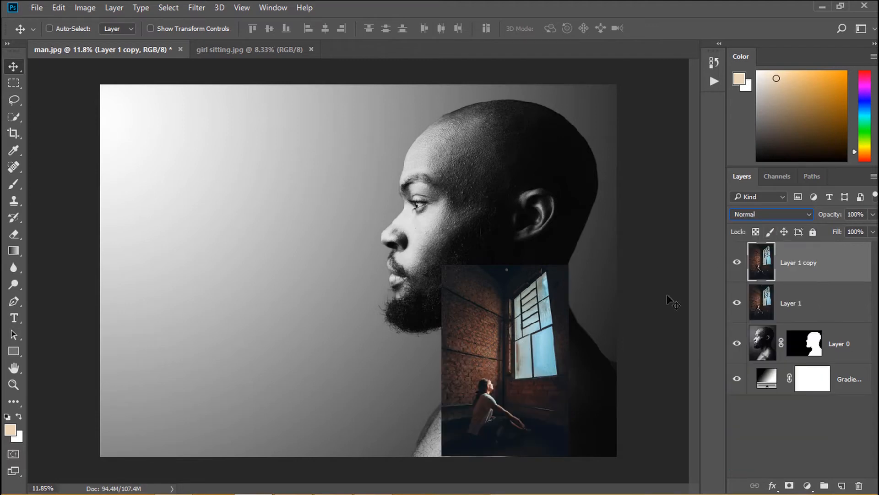
mouse_move(525, 384)
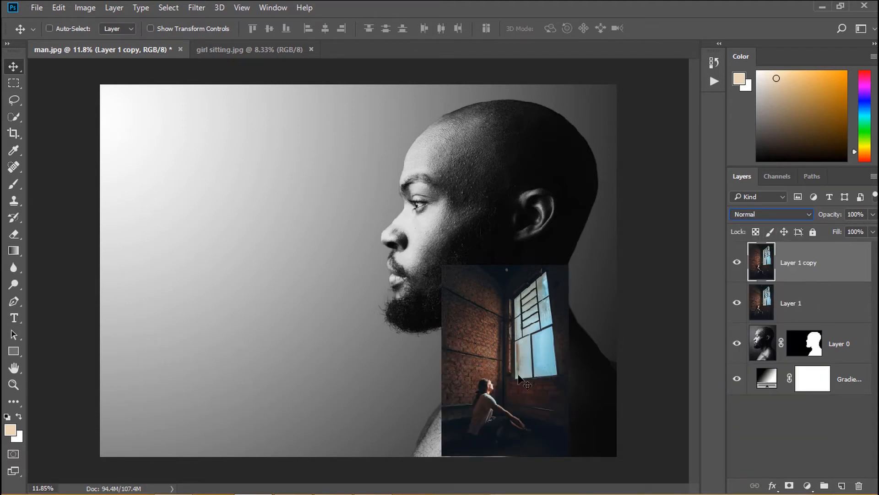
left_click(804, 343)
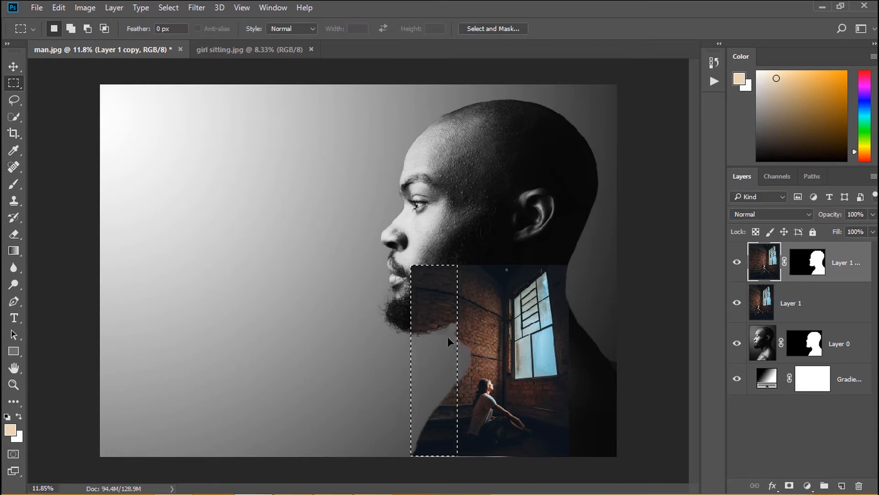
left_click(14, 66)
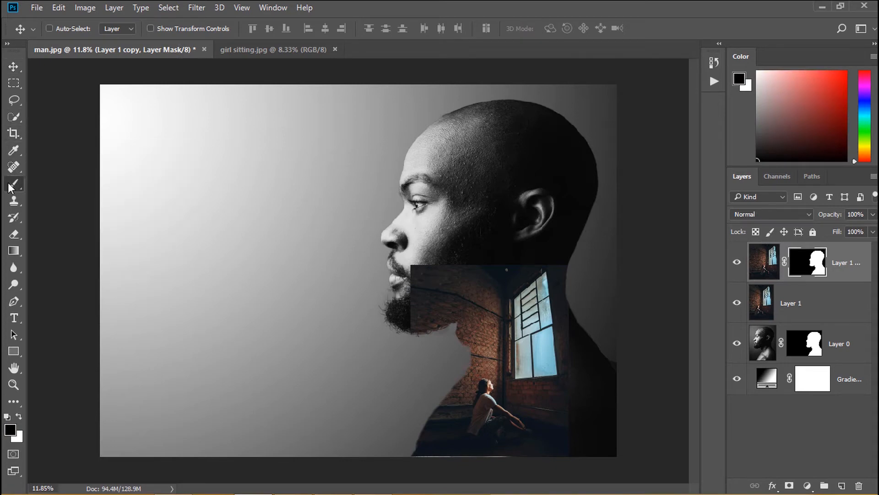
Paint black on the mask at 67% opacity to fade the photo's edge along the beard.
left_click(14, 185)
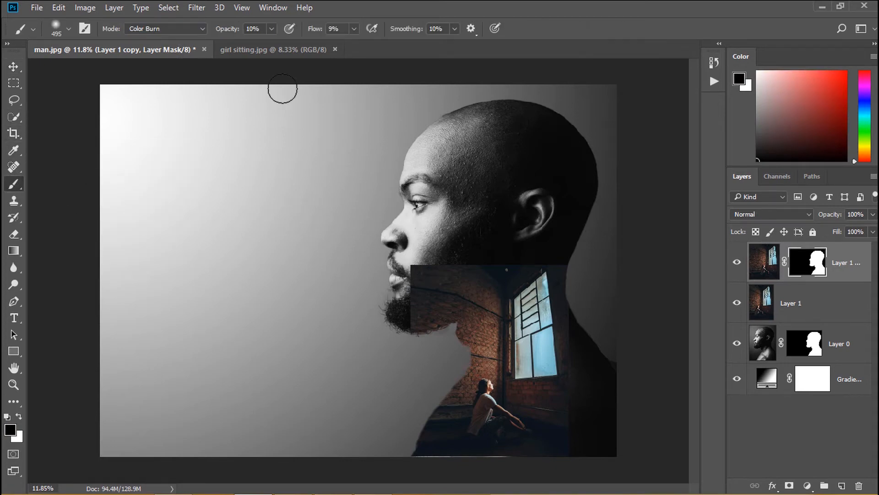
left_click(165, 29)
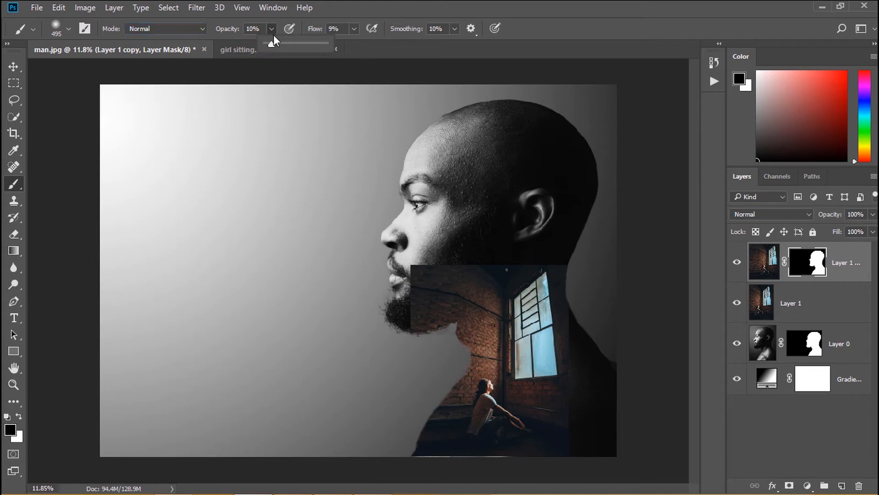
left_click_drag(275, 43, 319, 43)
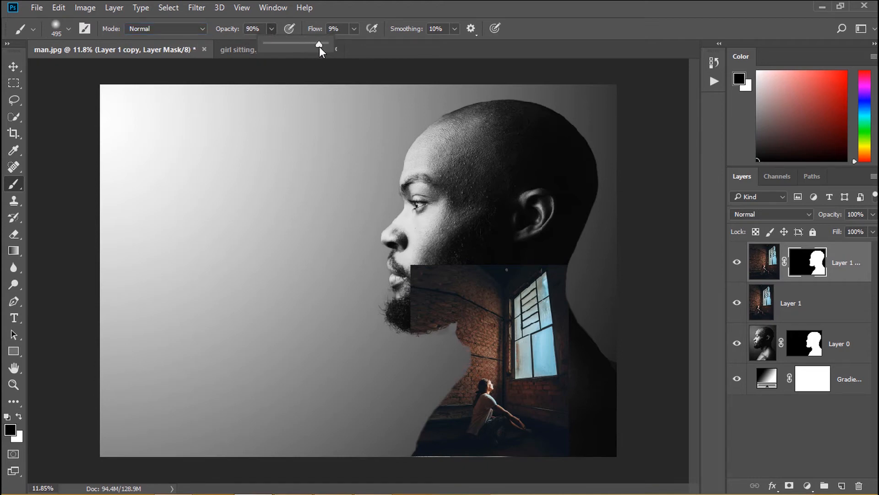
left_click_drag(320, 44, 363, 44)
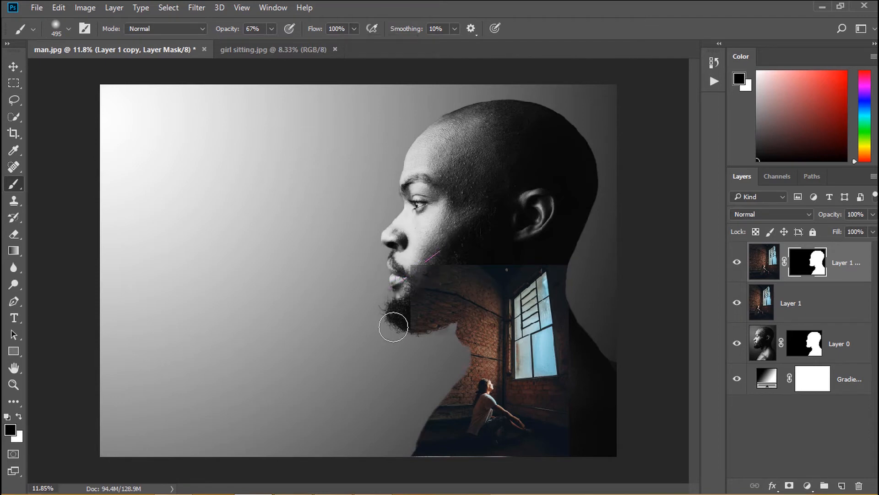
left_click_drag(393, 327, 527, 254)
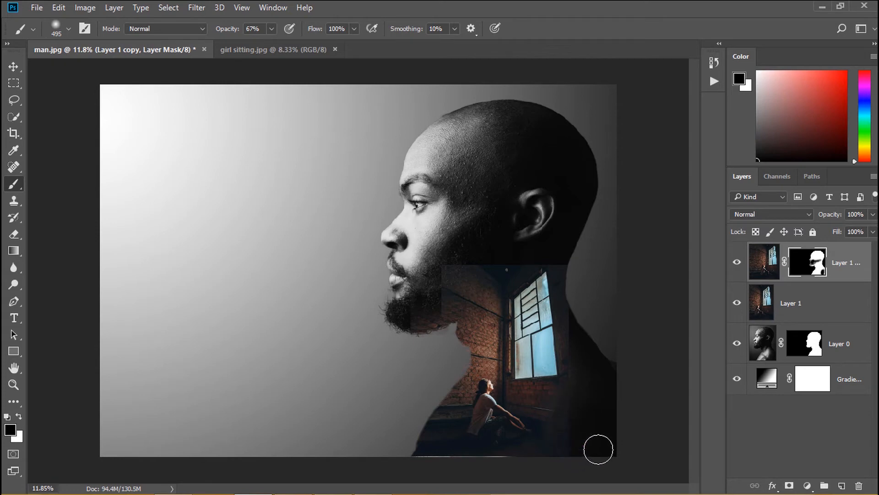
mouse_move(669, 404)
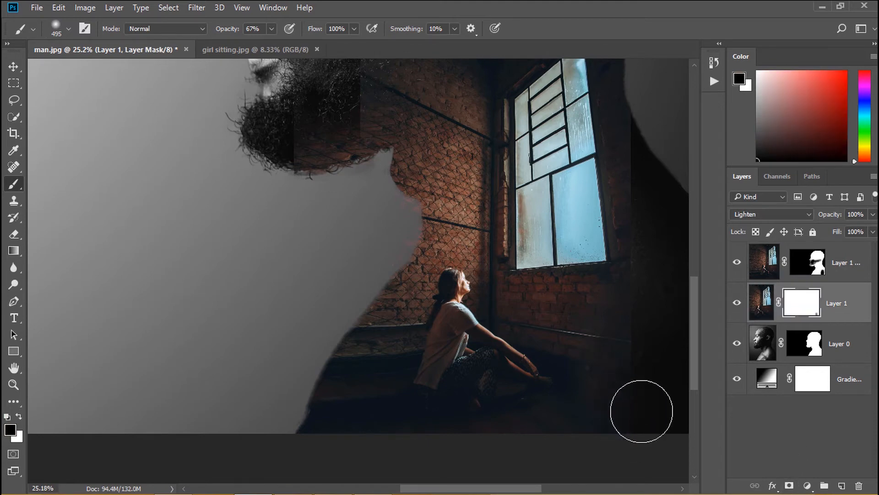
mouse_move(615, 439)
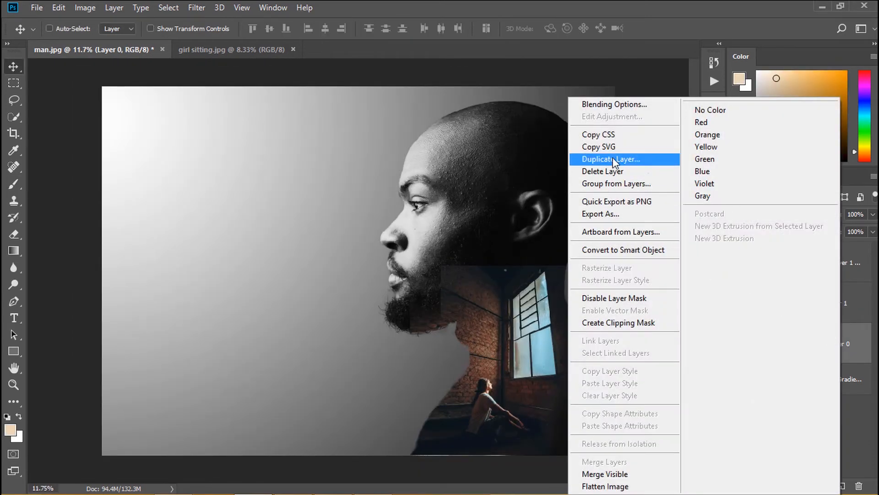
Duplicate the man's portrait layer and set the copy's blend mode to Lighter Color.
left_click(610, 159)
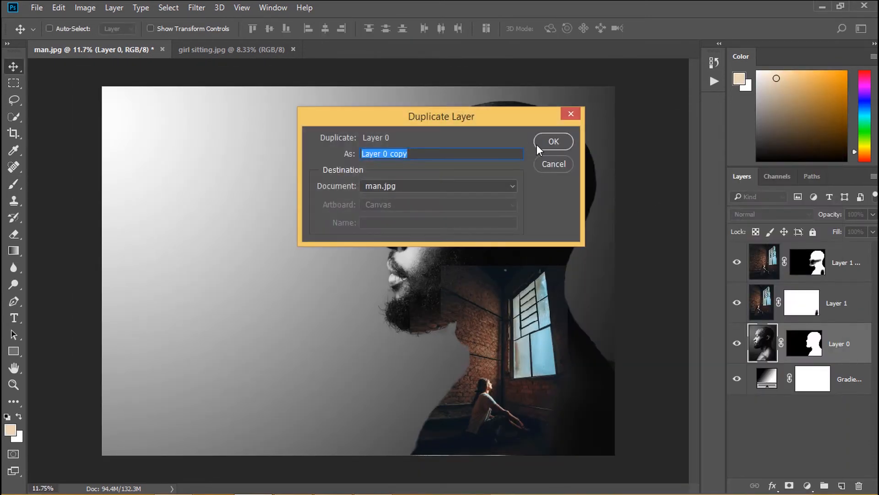
left_click(552, 141)
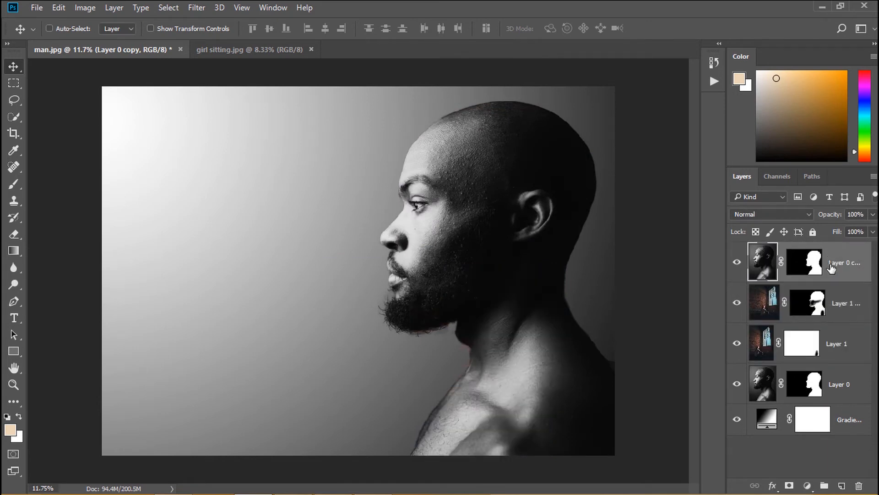
left_click(771, 213)
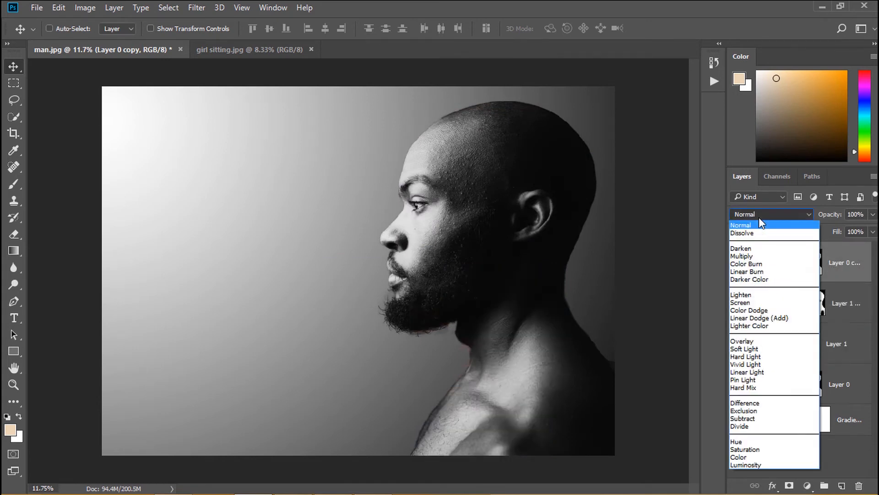
left_click(740, 302)
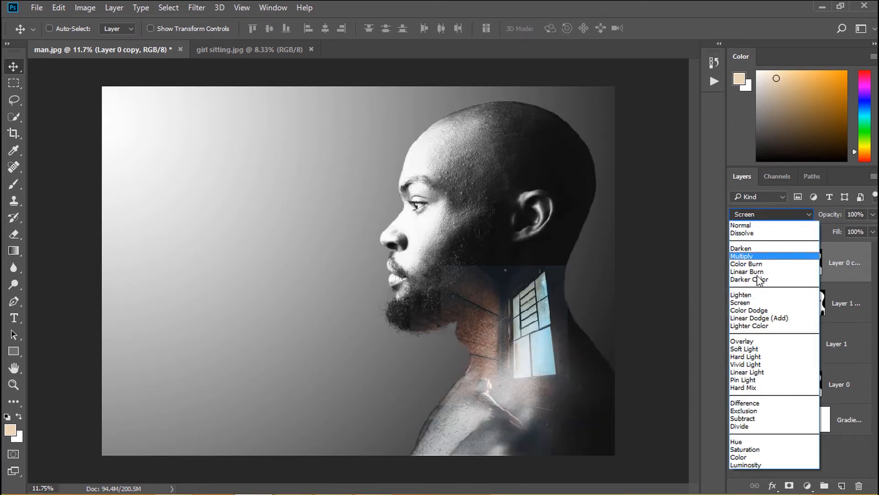
left_click(740, 294)
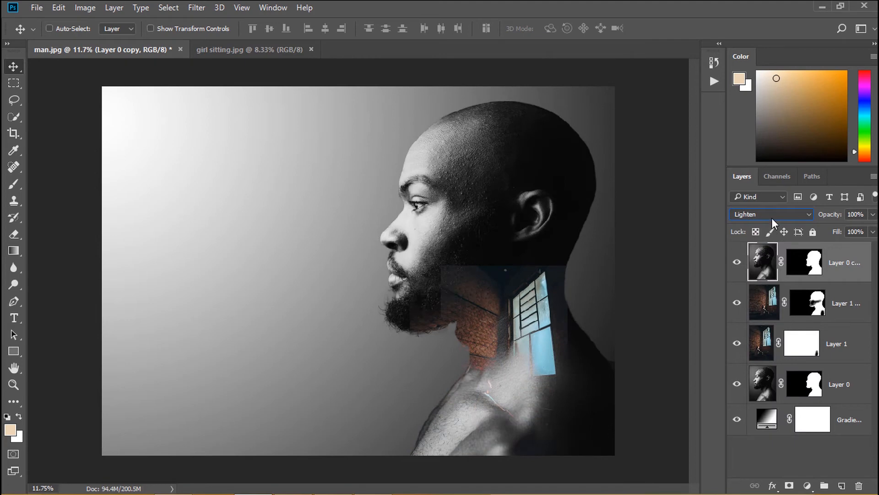
left_click(770, 214)
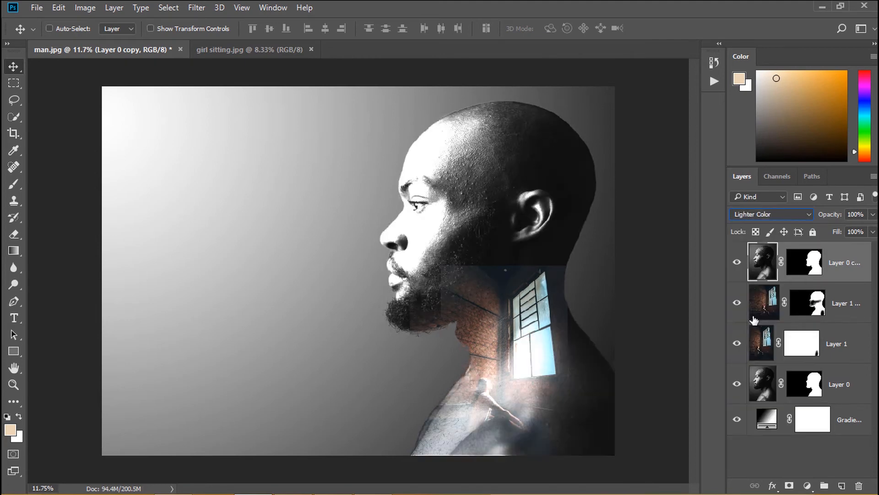
left_click(768, 214)
type("light")
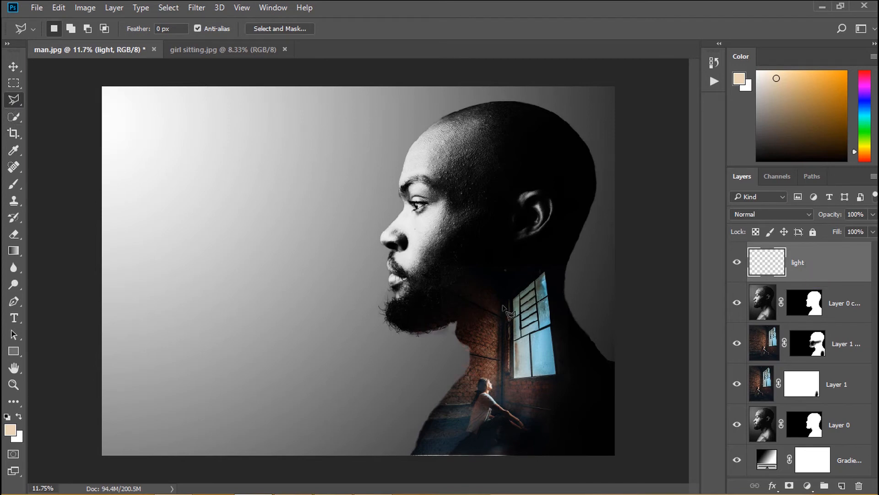
Outline a wide beam selection from the neck window down past the canvas bottom.
left_click_drag(505, 307, 453, 357)
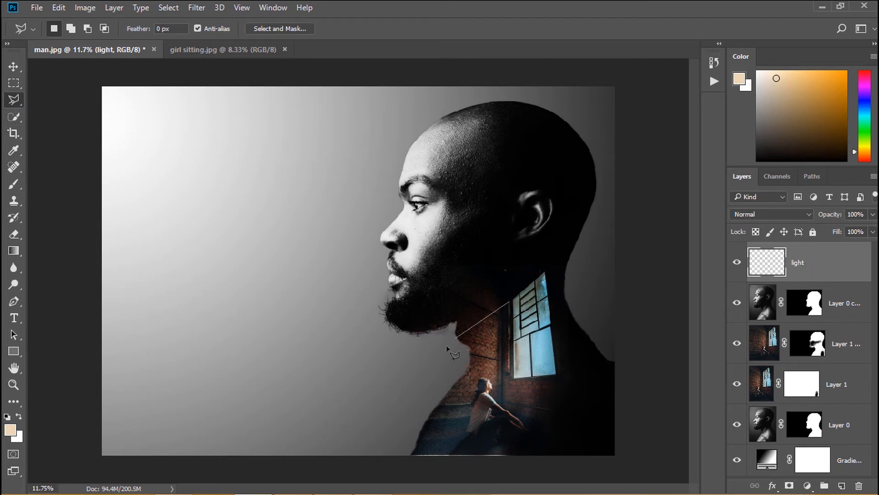
left_click_drag(452, 353, 328, 455)
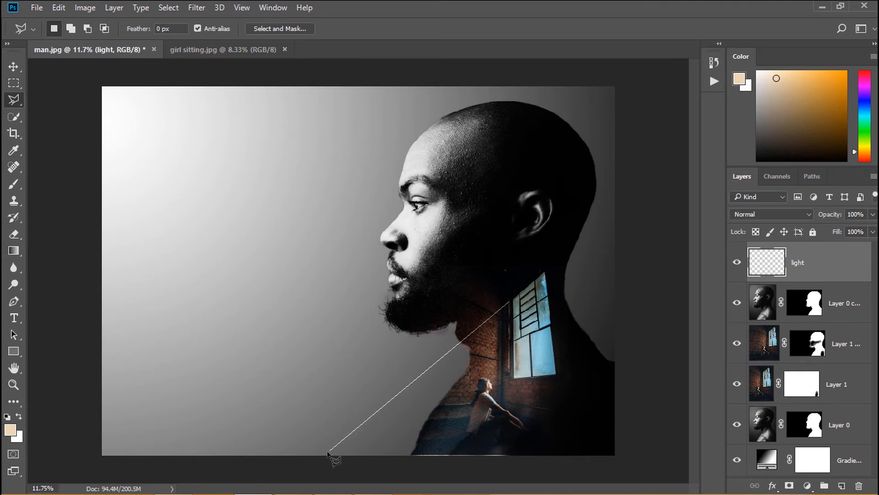
mouse_move(323, 457)
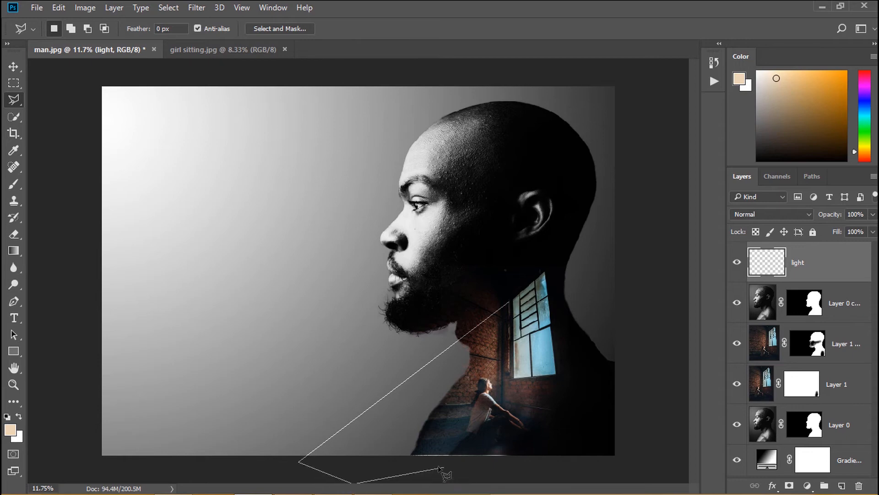
left_click(564, 382)
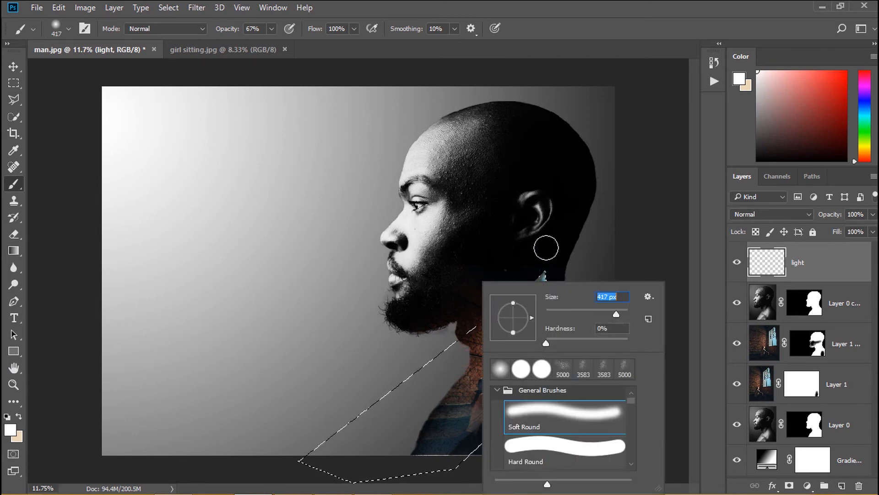
Paint the beam selection white with an enlarged soft brush and add a layer mask.
left_click_drag(616, 314, 619, 314)
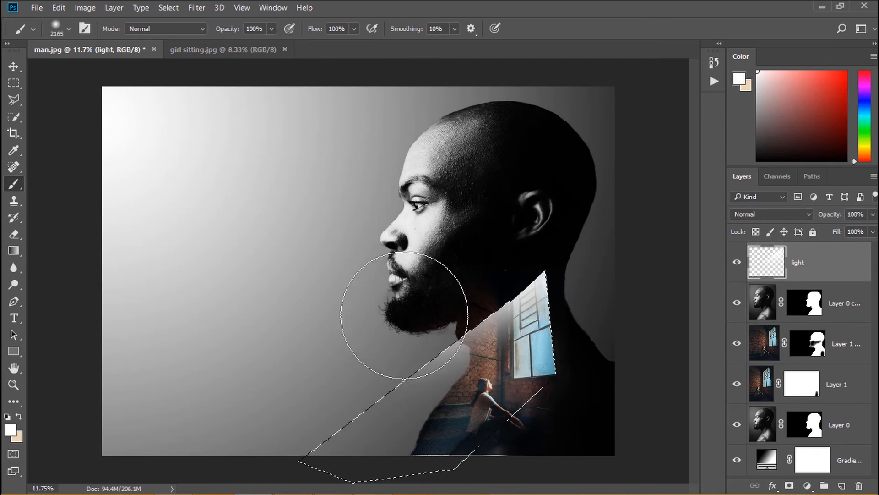
left_click_drag(402, 311, 541, 381)
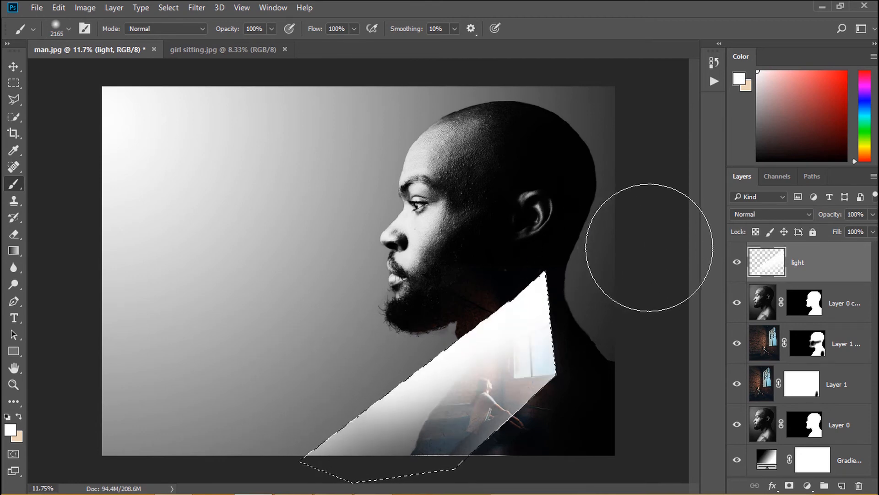
left_click(14, 66)
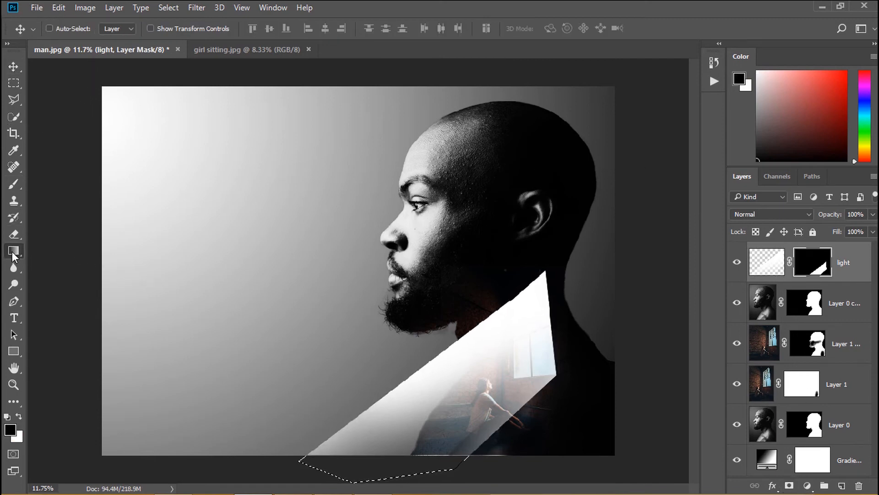
Apply a Black, White gradient to the light layer's mask and lower its opacity.
left_click(13, 250)
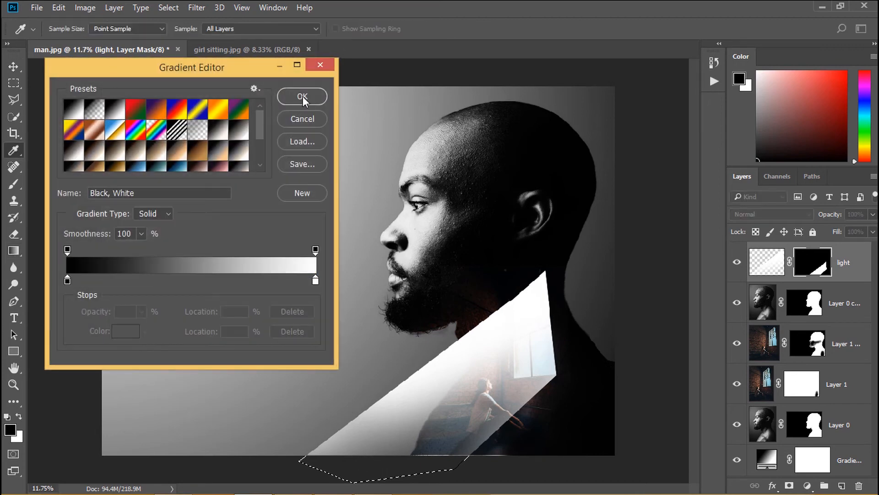
left_click(302, 96)
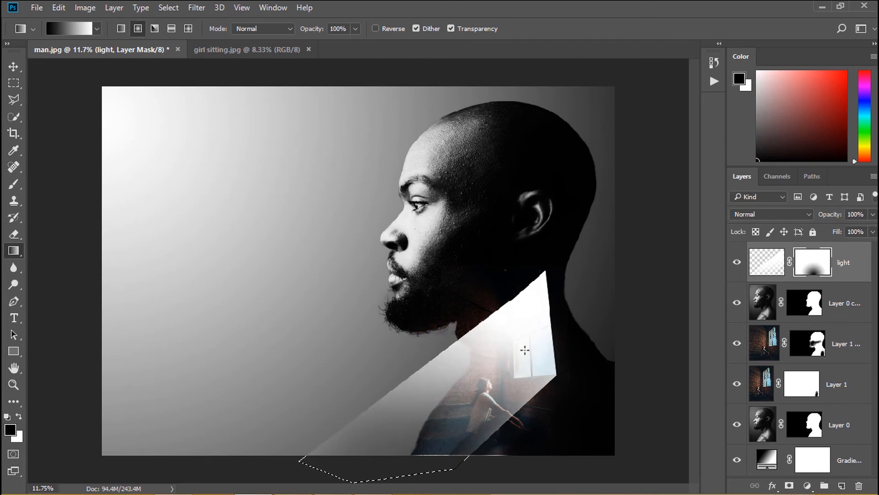
mouse_move(533, 339)
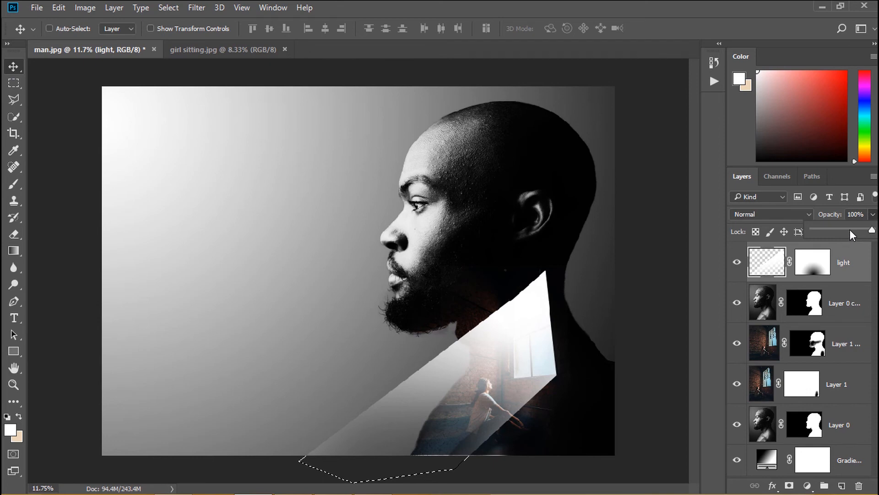
left_click_drag(866, 231, 847, 230)
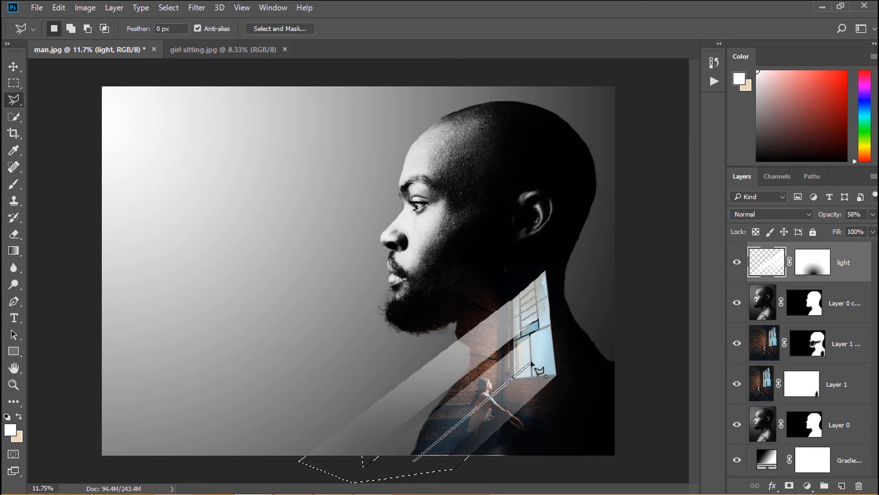
Cut a thin diagonal strip out of the ray, splitting it into two beams.
left_click(13, 67)
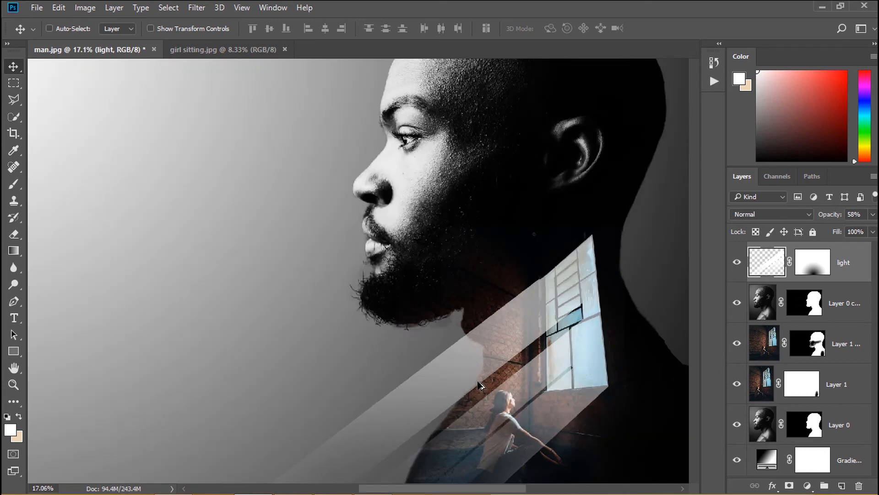
left_click(197, 8)
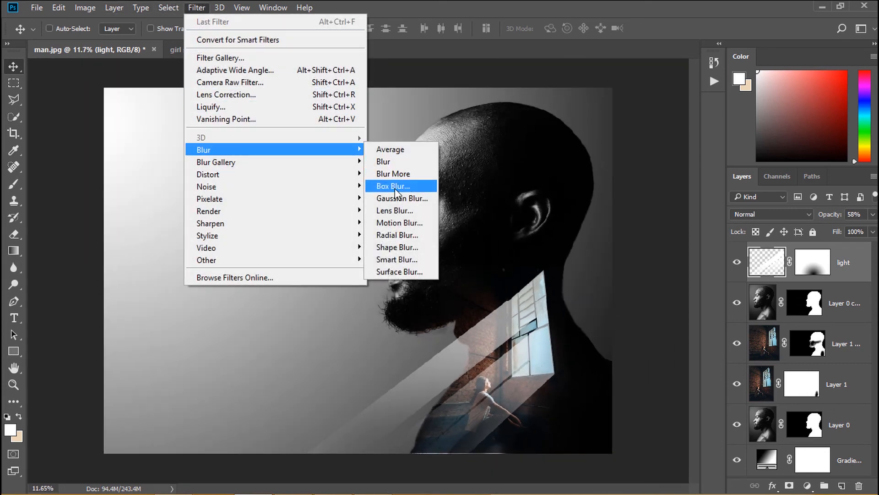
Soften the beams with a larger Gaussian Blur radius and drop layer opacity to 45%.
left_click(402, 197)
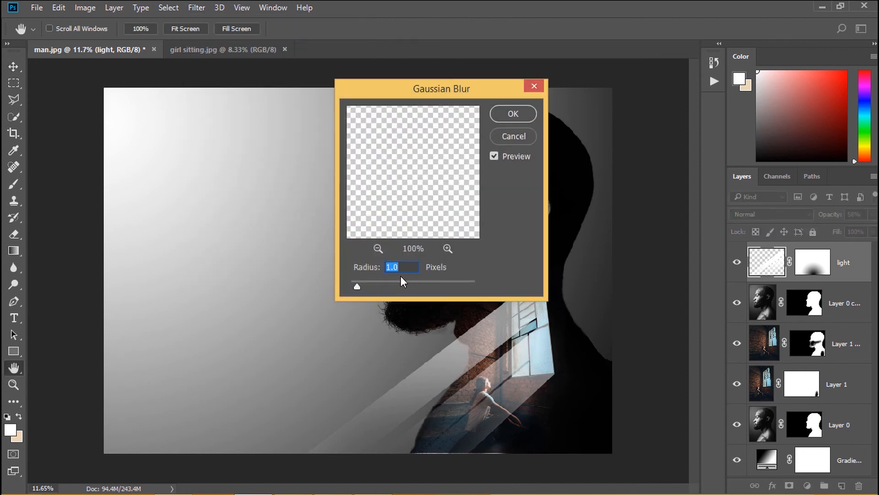
left_click_drag(357, 286, 384, 286)
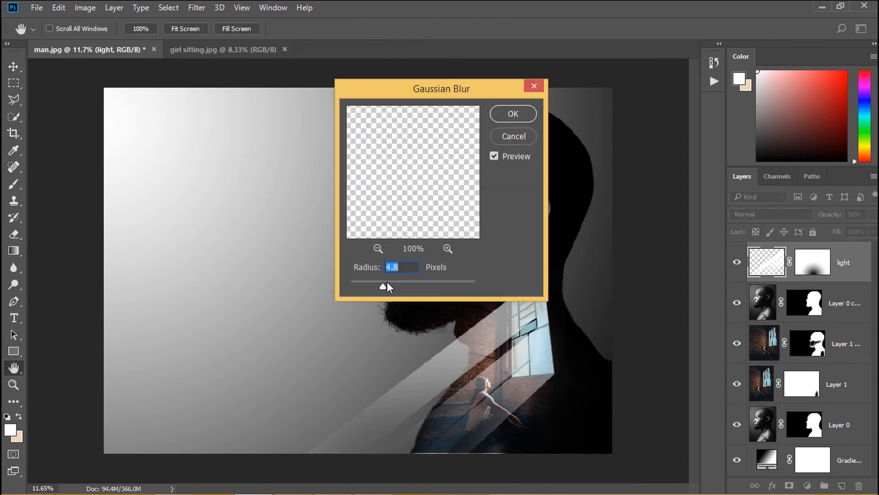
left_click_drag(386, 286, 417, 285)
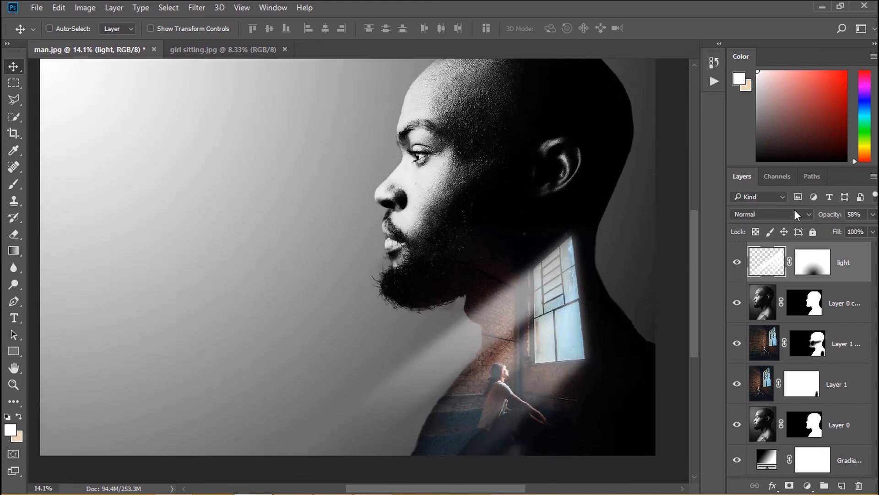
mouse_move(846, 233)
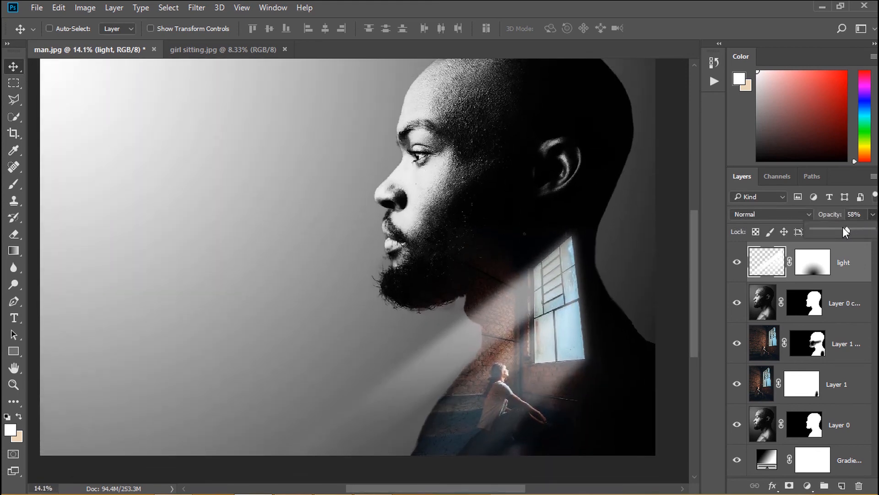
left_click_drag(846, 232, 839, 232)
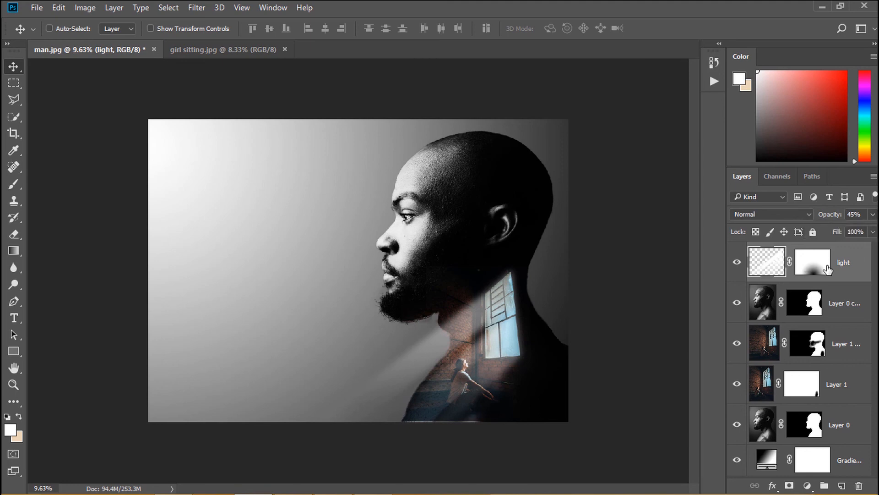
Redraw the light layer's mask gradient so the rays fade toward the lower left.
left_click(812, 262)
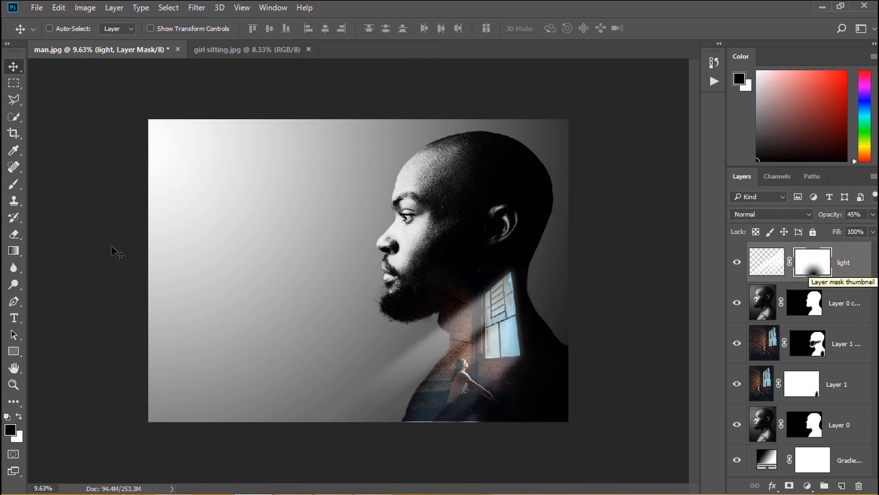
left_click(13, 251)
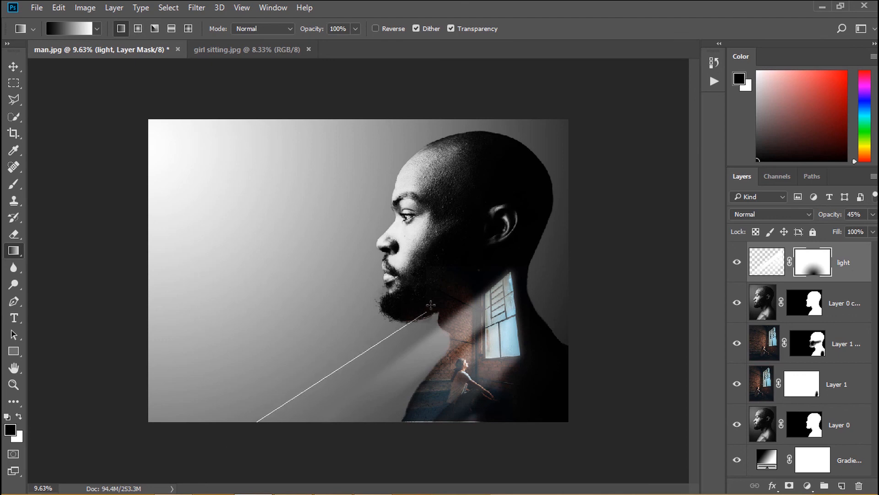
left_click_drag(430, 304, 269, 457)
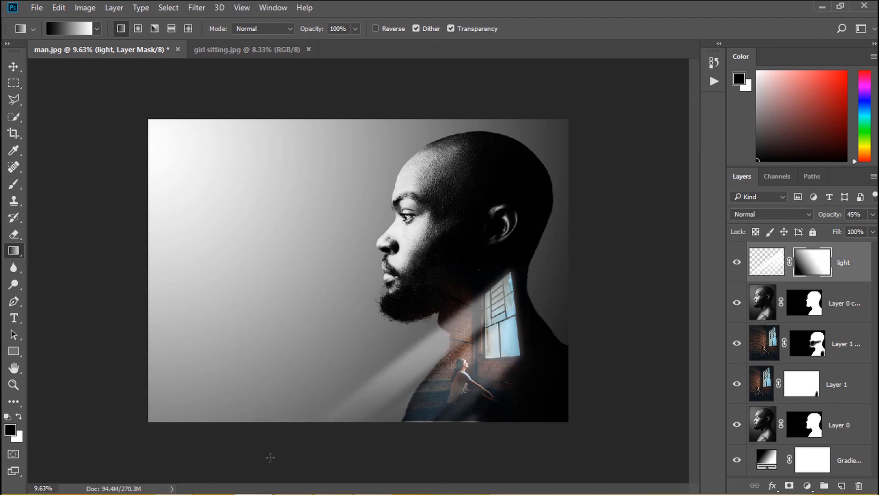
left_click(13, 66)
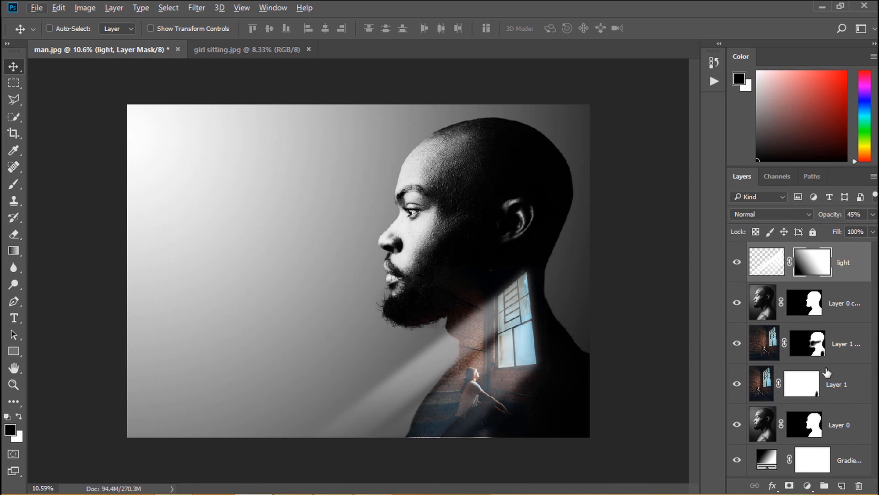
left_click(808, 485)
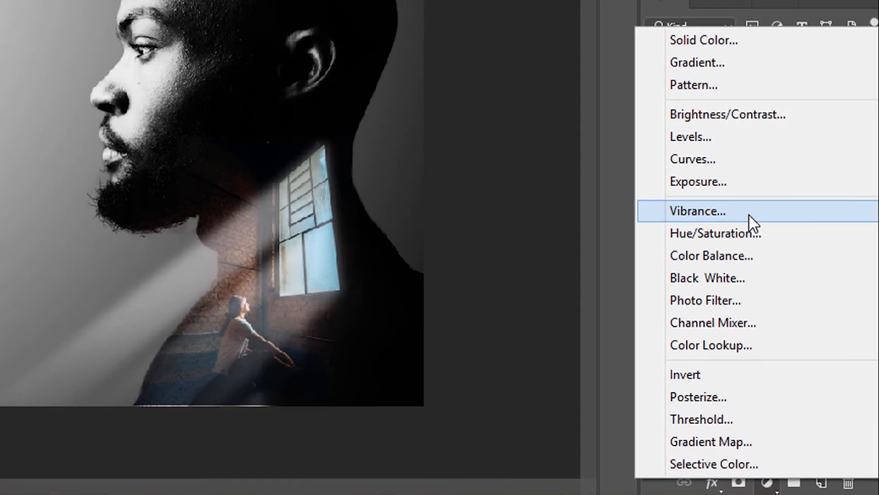
Add a Vibrance adjustment layer with vibrance -100 and saturation raised.
left_click(697, 210)
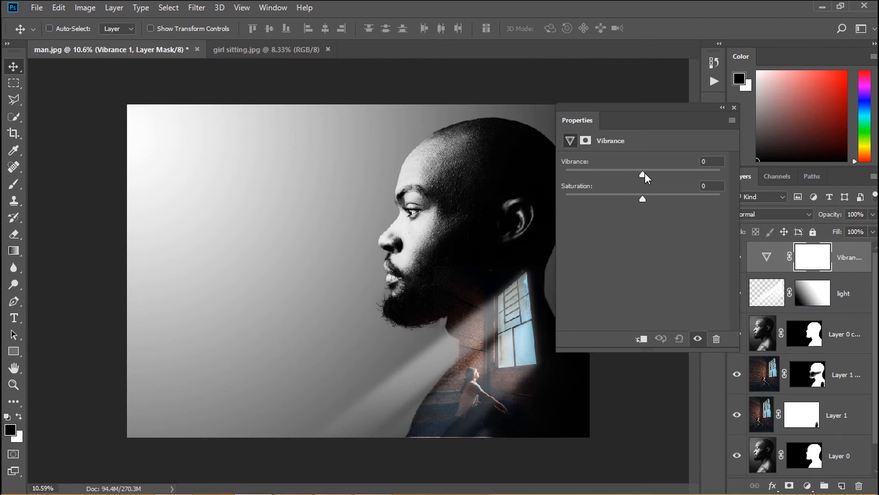
left_click_drag(643, 174, 607, 175)
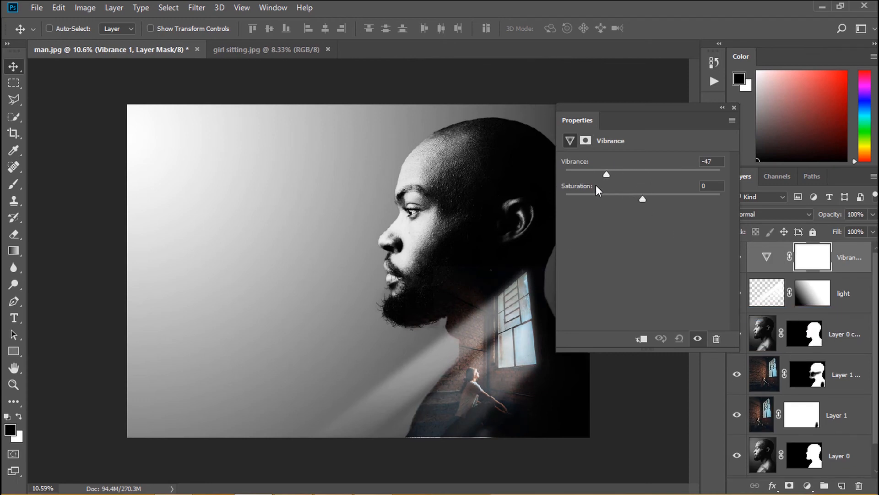
left_click_drag(605, 174, 568, 174)
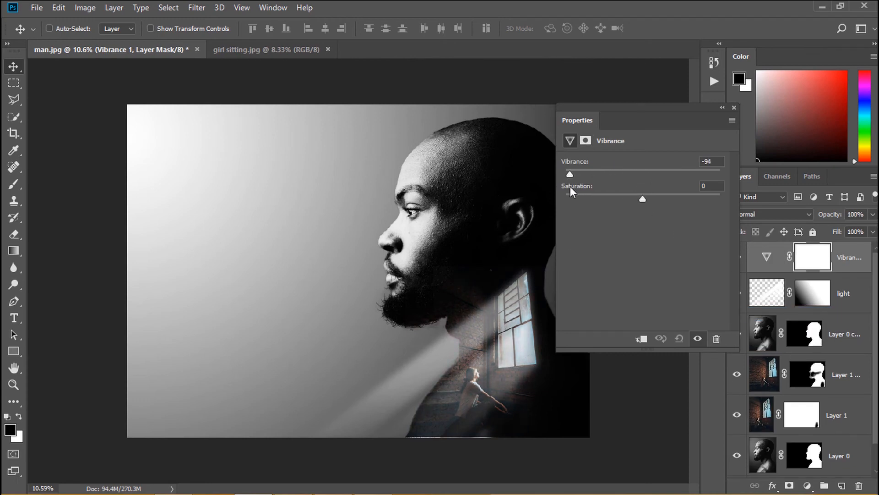
left_click_drag(642, 198, 571, 198)
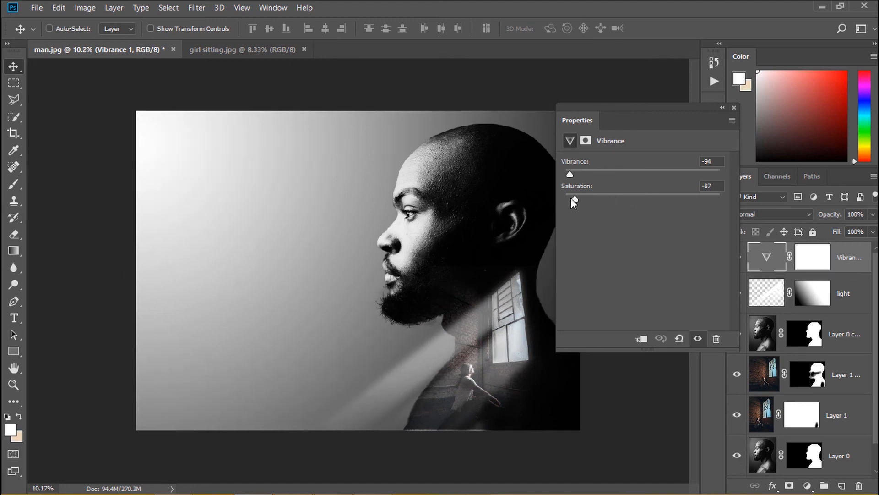
left_click_drag(573, 199, 656, 199)
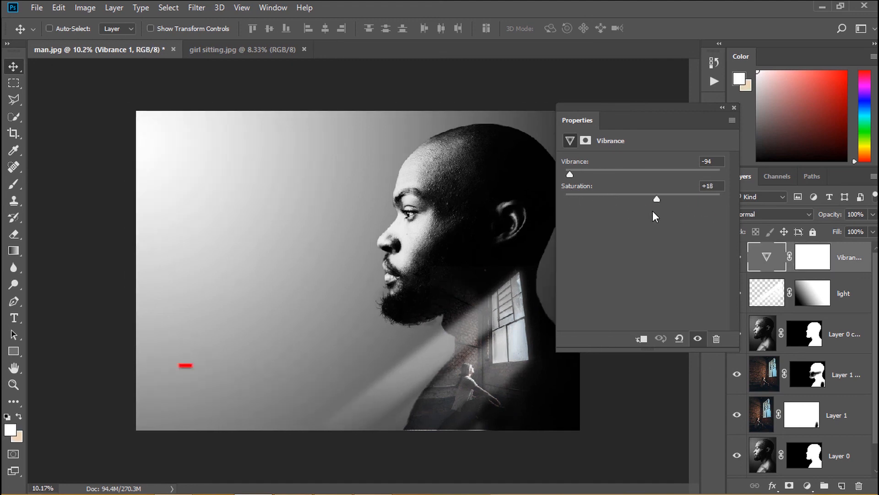
left_click_drag(656, 199, 688, 198)
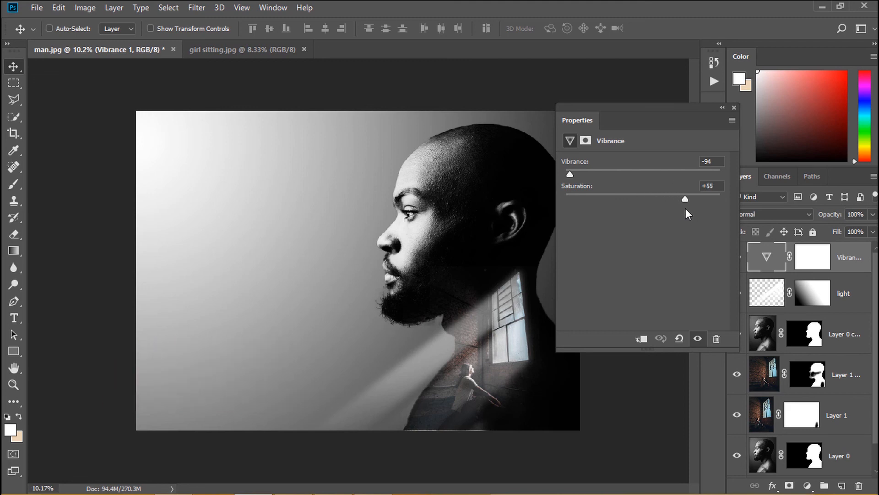
left_click_drag(569, 174, 565, 174)
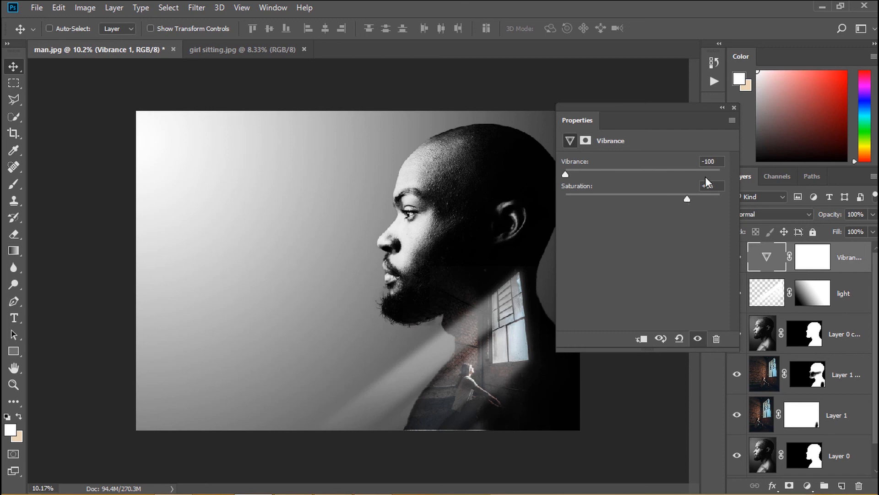
left_click(734, 108)
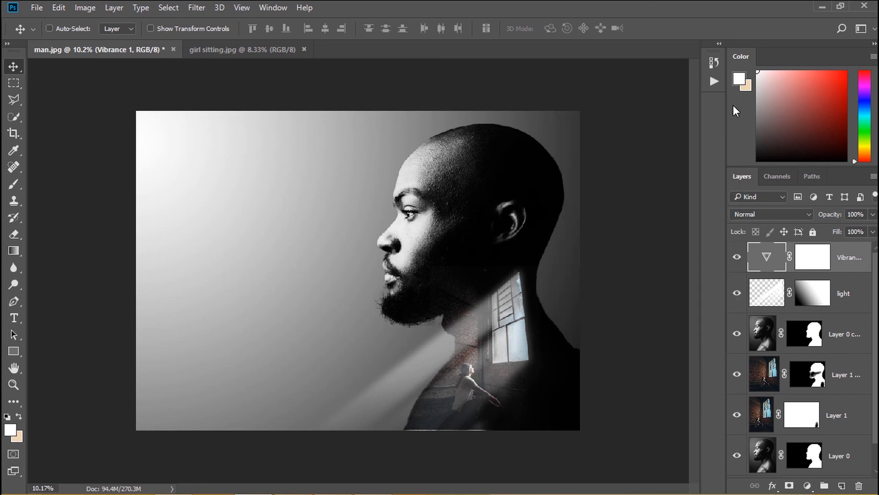